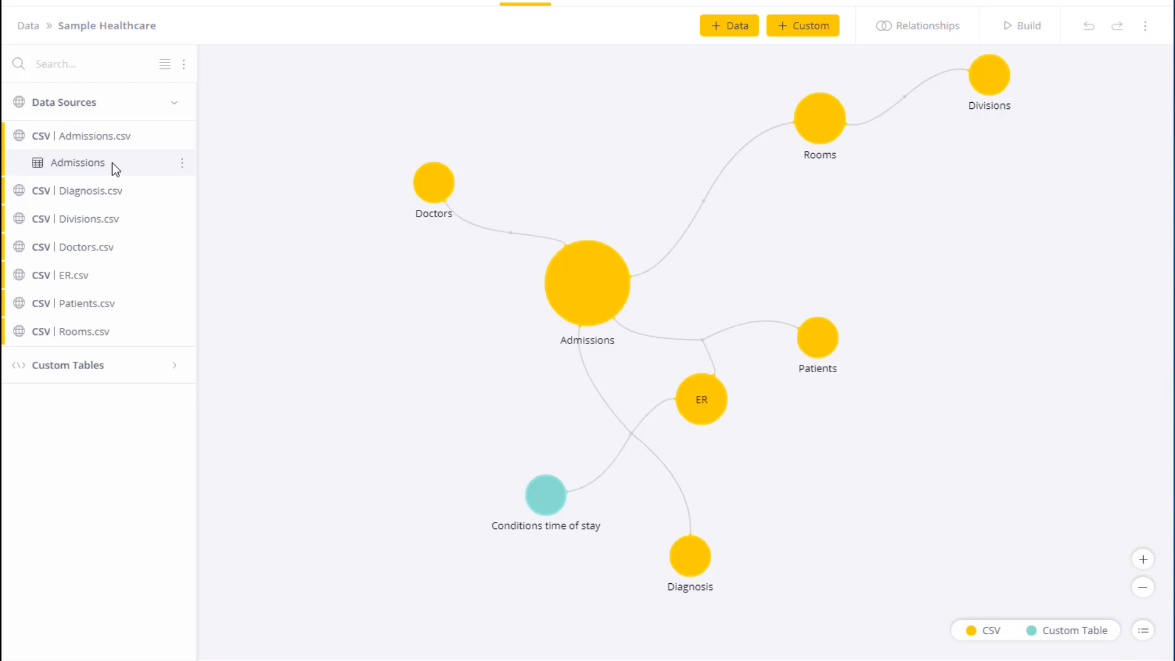
Step: Add a new custom column to the Admissions table from its options menu
left_click(182, 163)
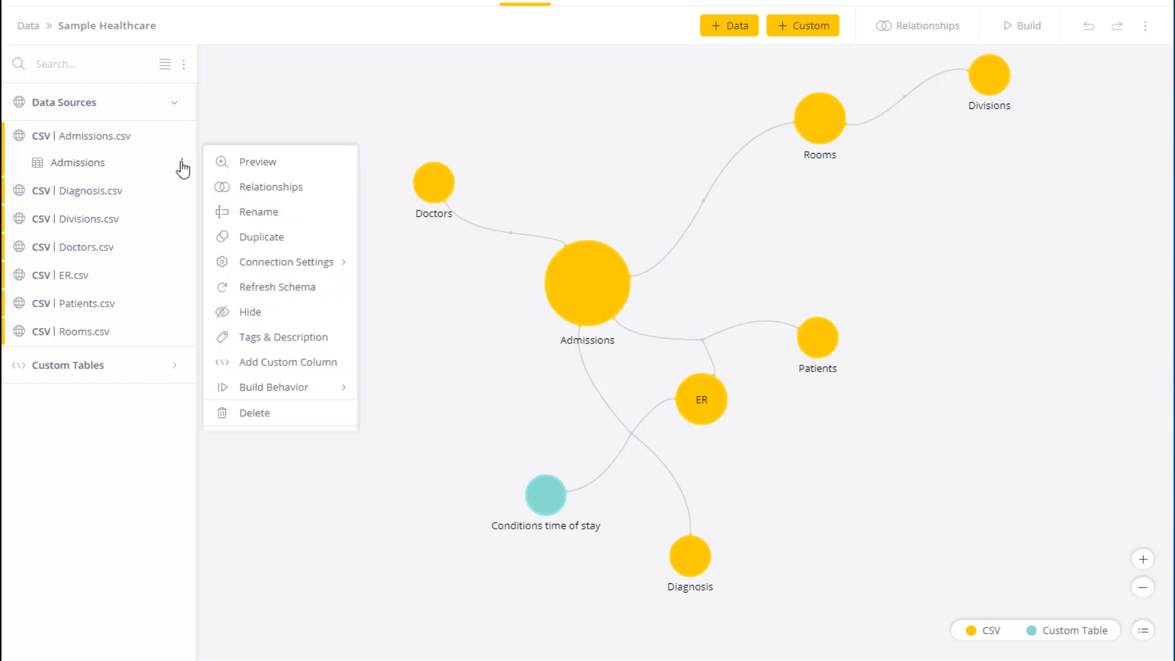
mouse_move(284, 362)
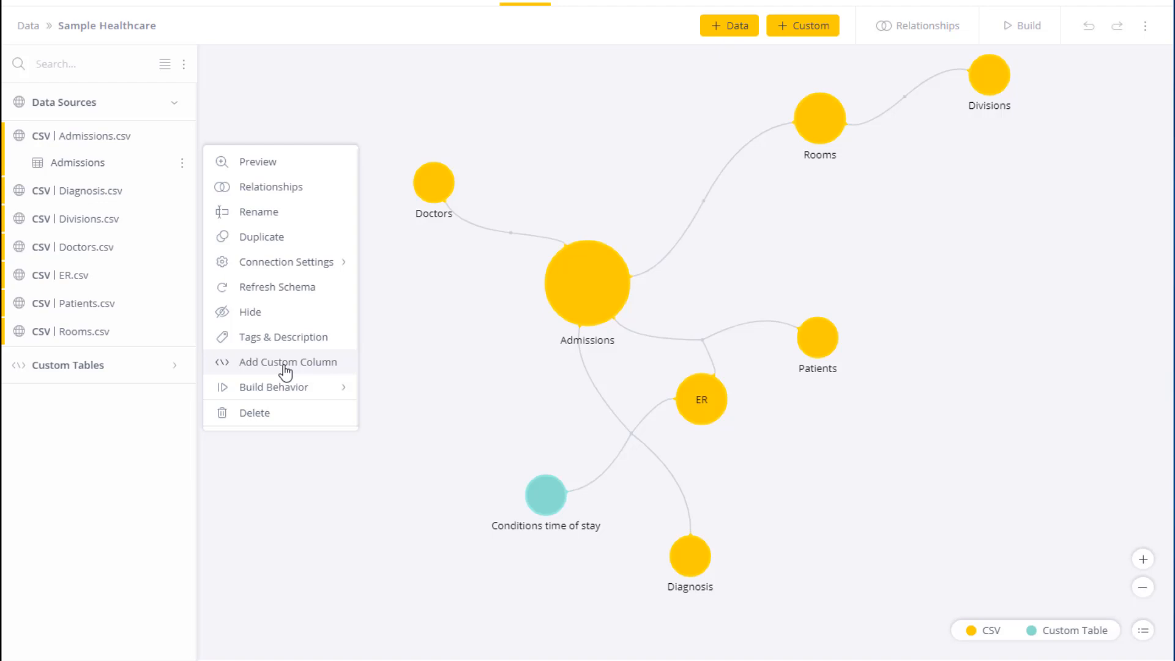
left_click(288, 361)
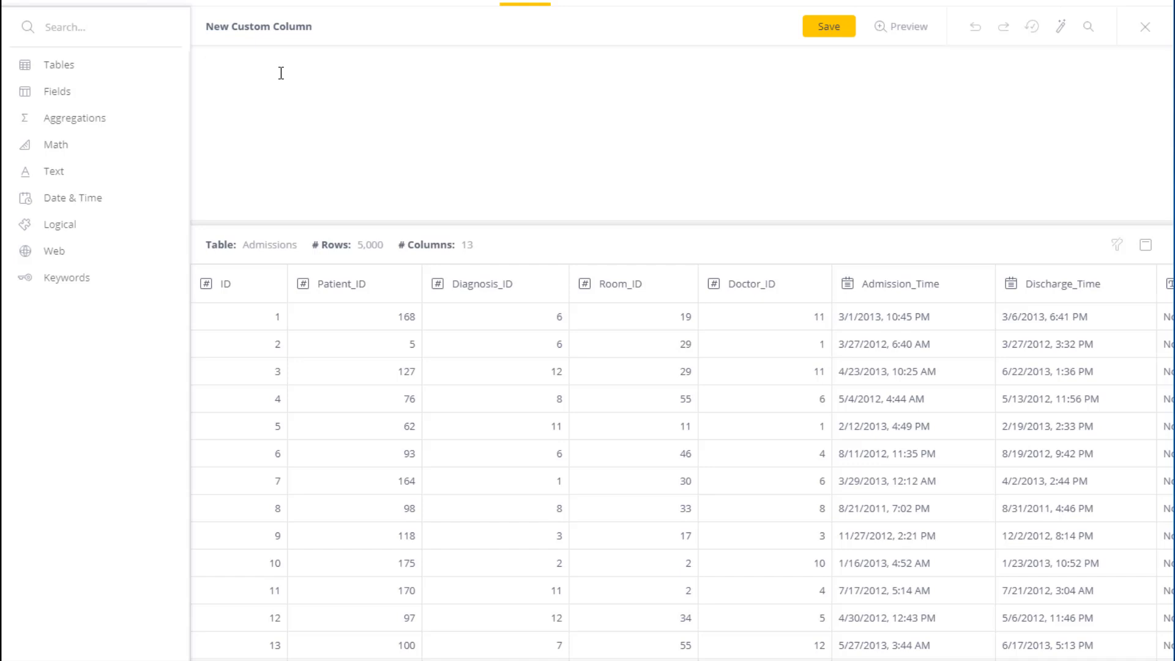
Step: Browse the Date & Time functions available for the custom column formula
left_click(73, 197)
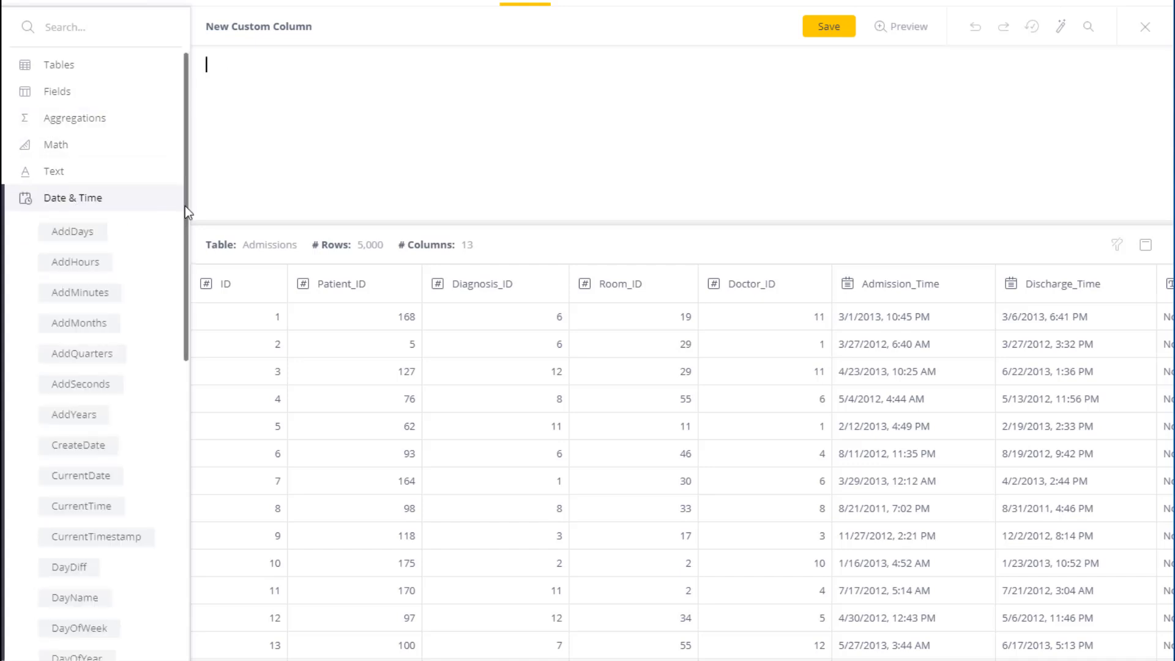
mouse_move(73, 230)
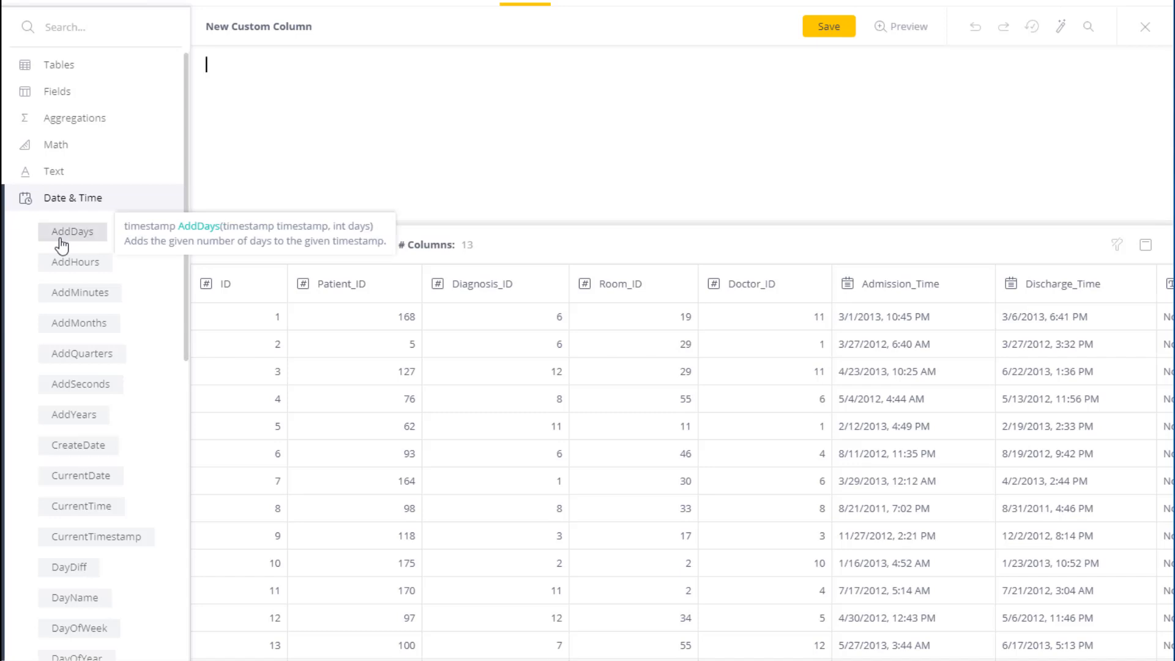
scroll("down", 3)
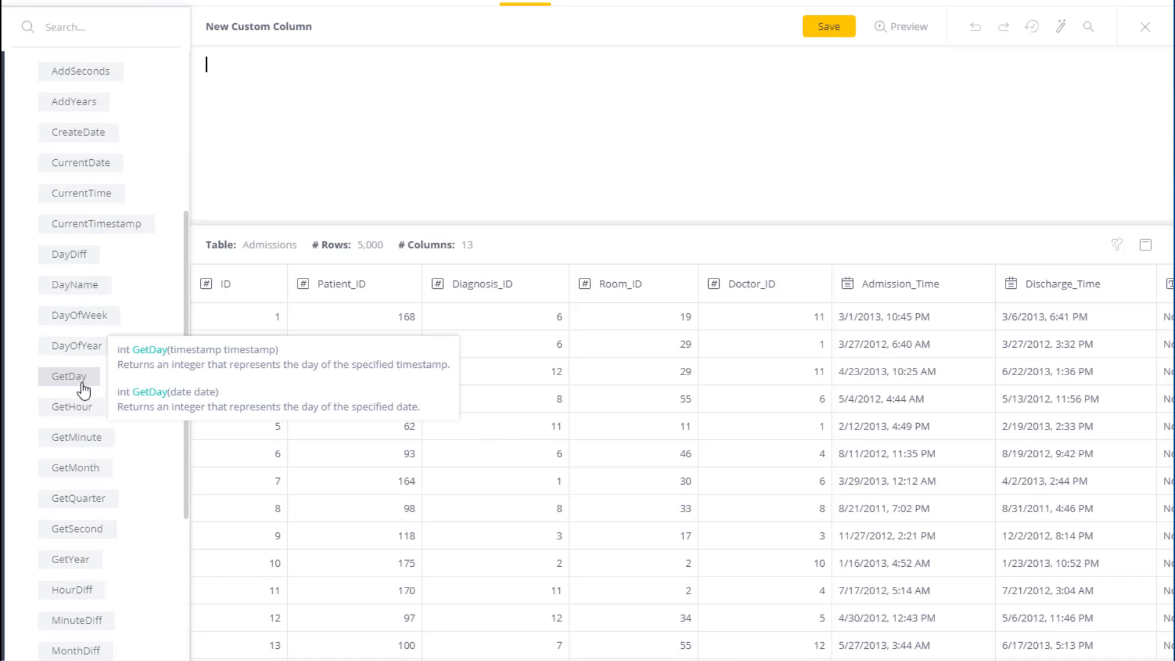
mouse_move(68, 254)
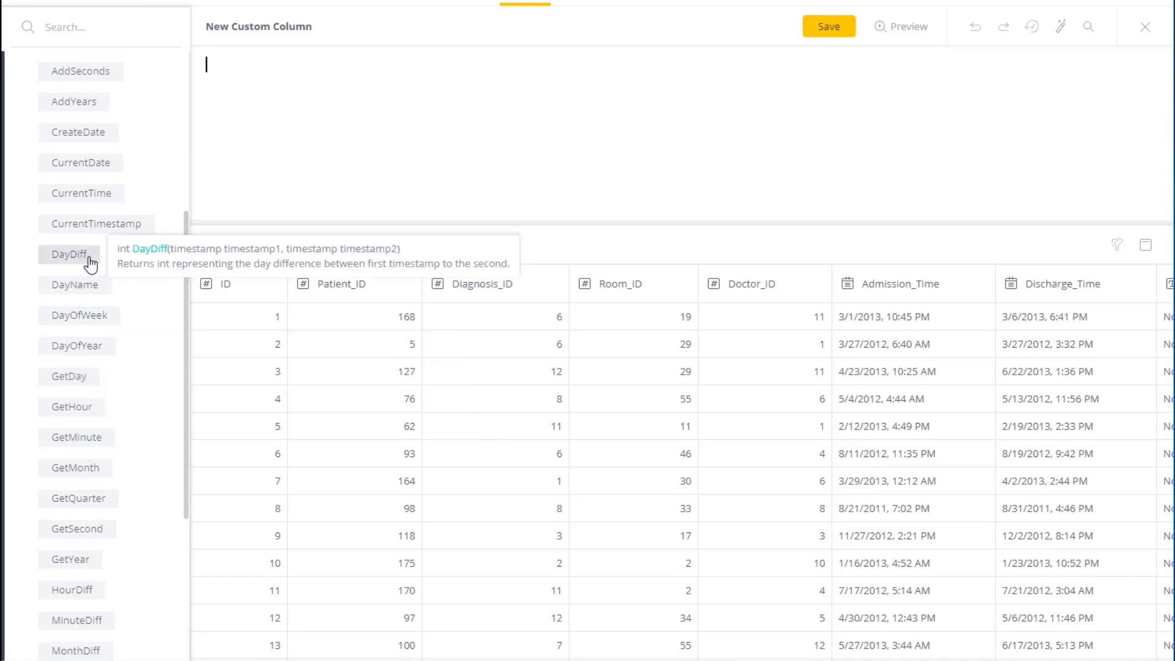
mouse_move(81, 162)
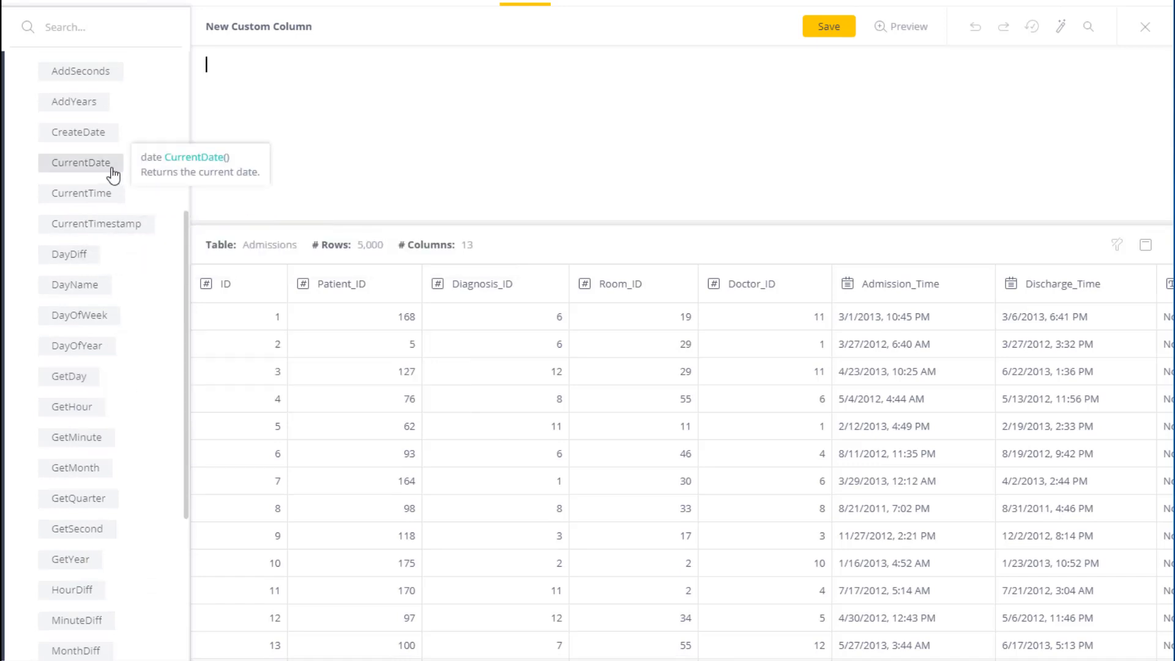
mouse_move(186, 244)
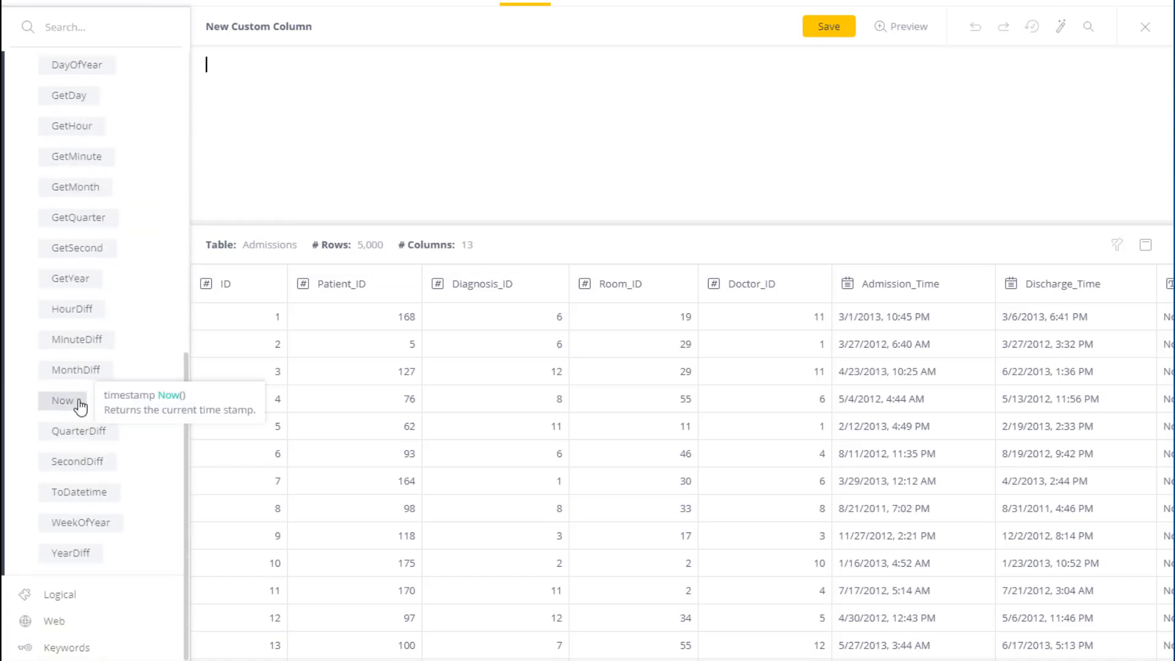
mouse_move(248, 262)
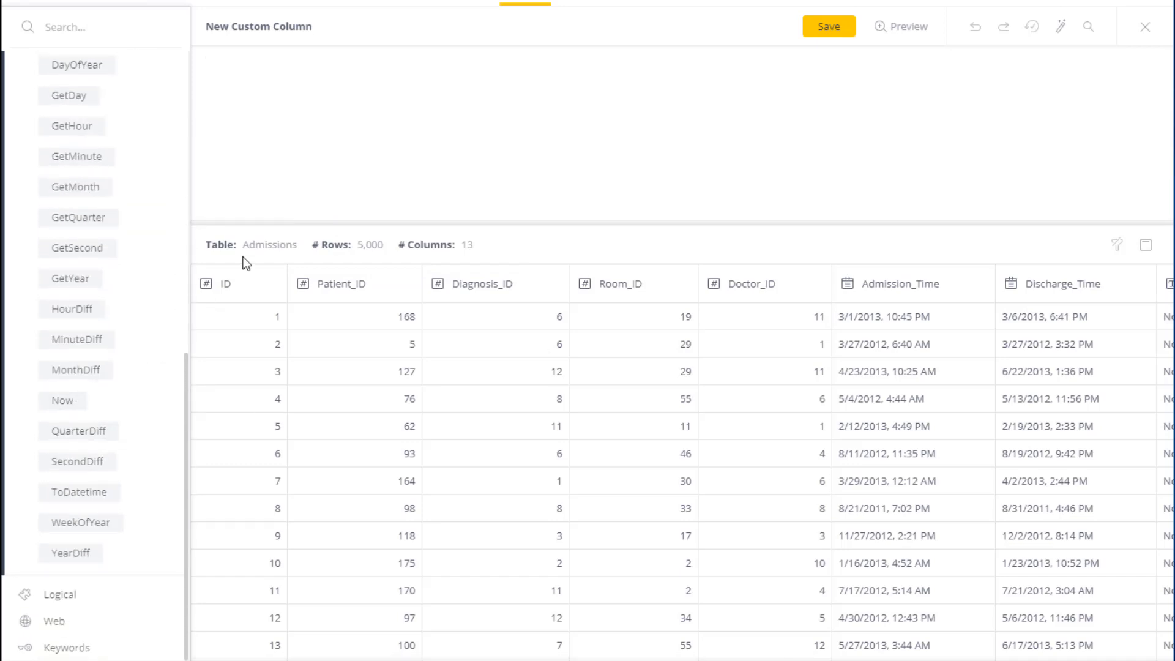
scroll("up", 3)
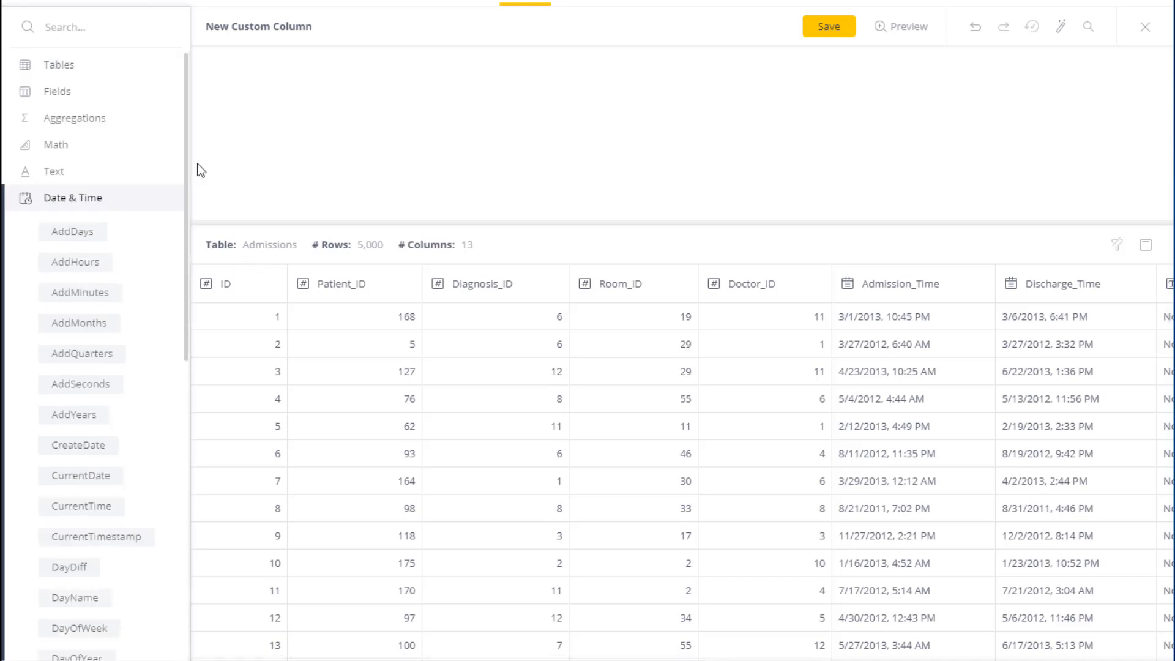
Step: Preview a GetMonth([Admission_Time]) column in the grid, then clear the formula
left_click(57, 91)
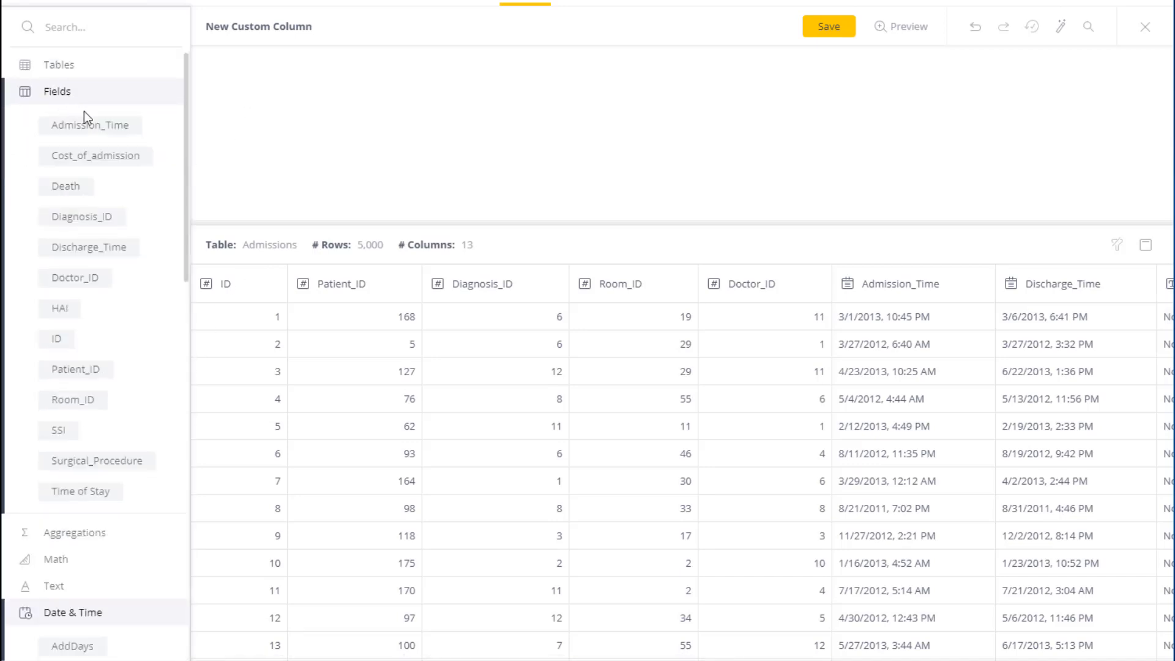
mouse_move(149, 257)
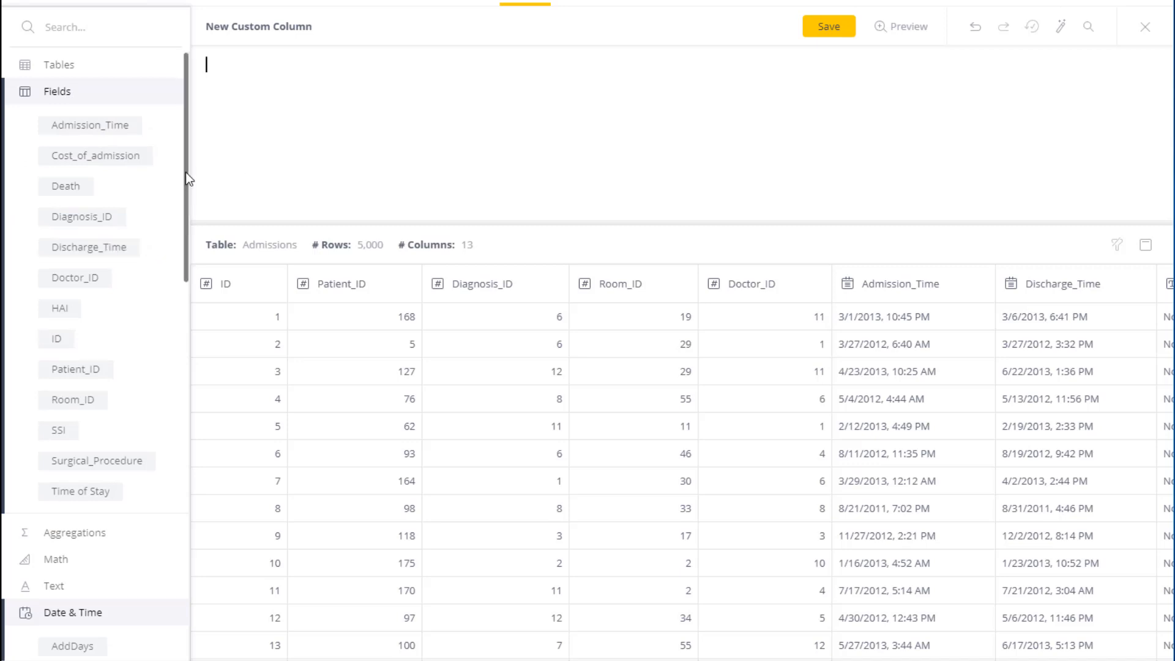
scroll("down", 3)
type("GetMonth(")
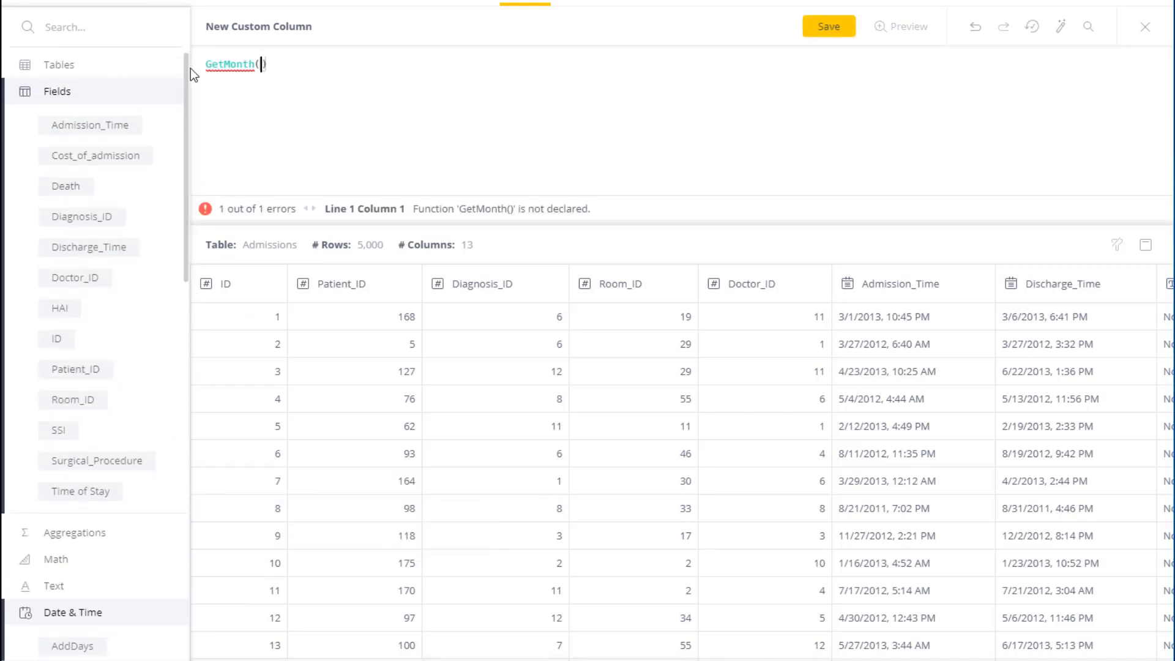
type("[Admission_Time]")
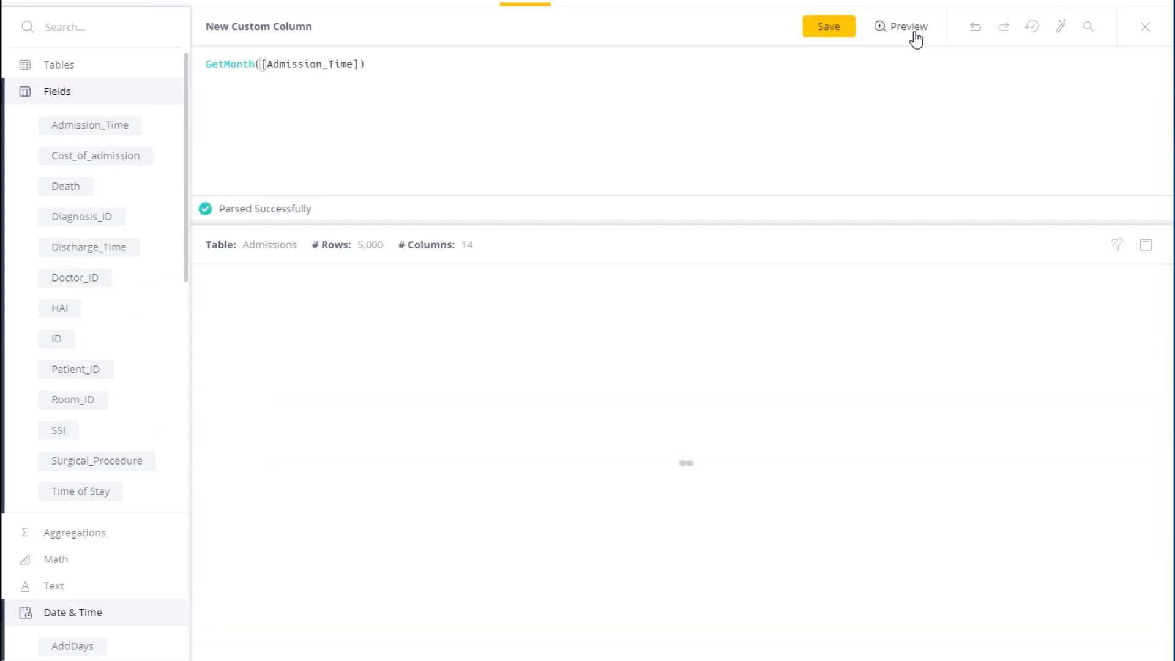
left_click(901, 26)
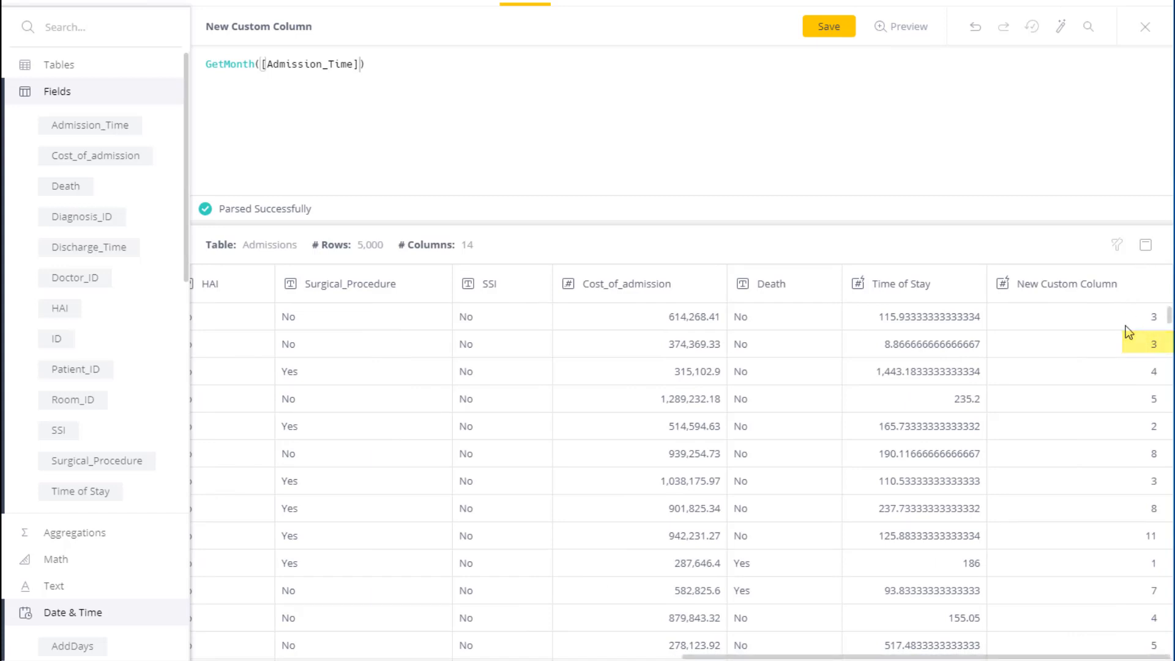
mouse_move(719, 657)
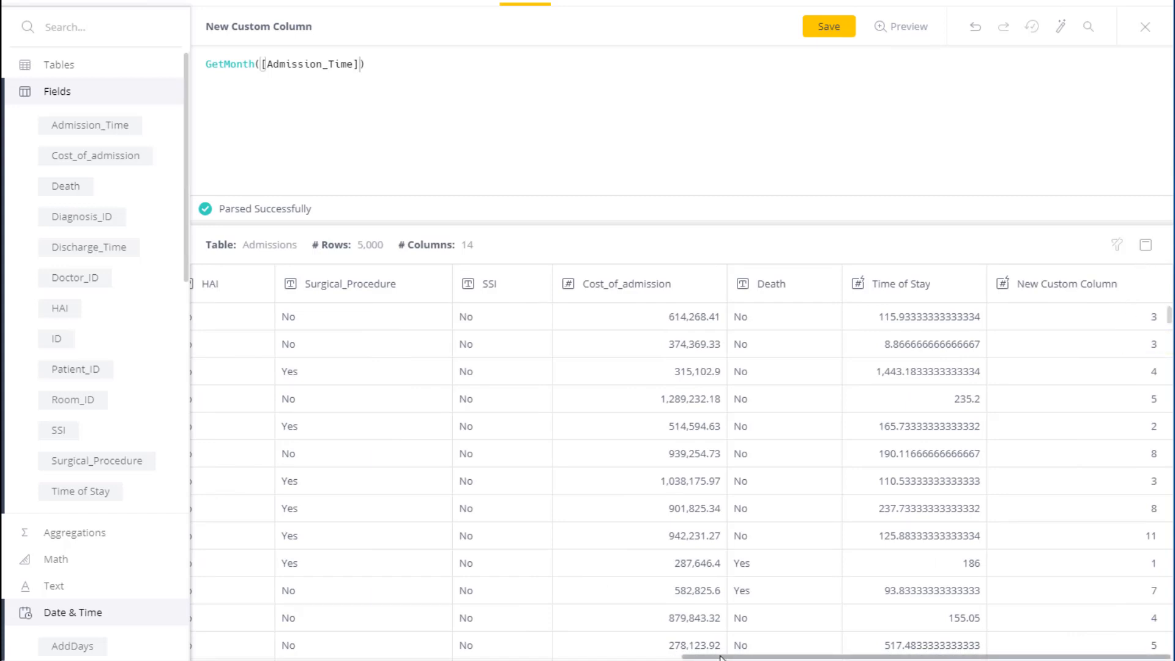
scroll("left", 3)
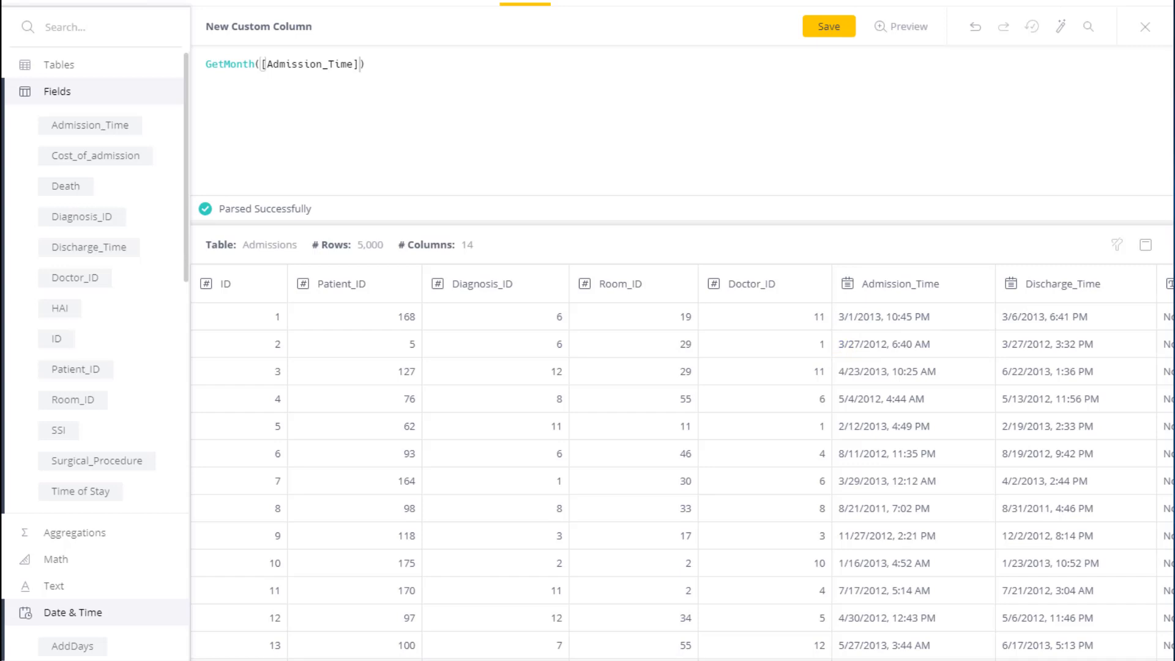
mouse_move(184, 221)
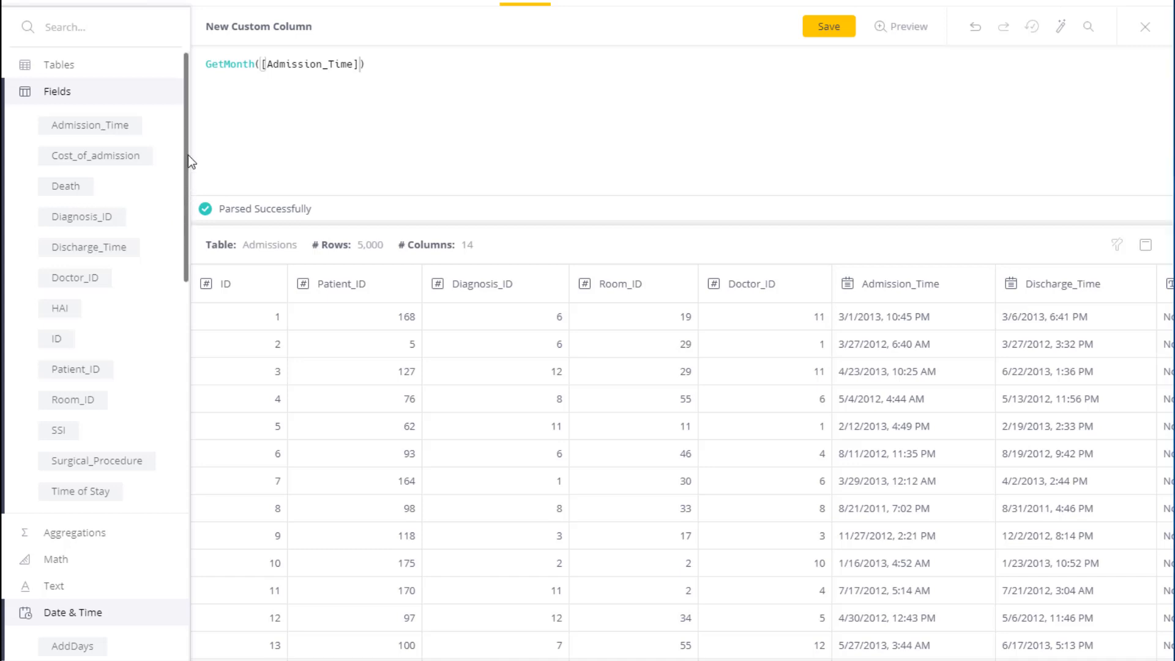
scroll("down", 3)
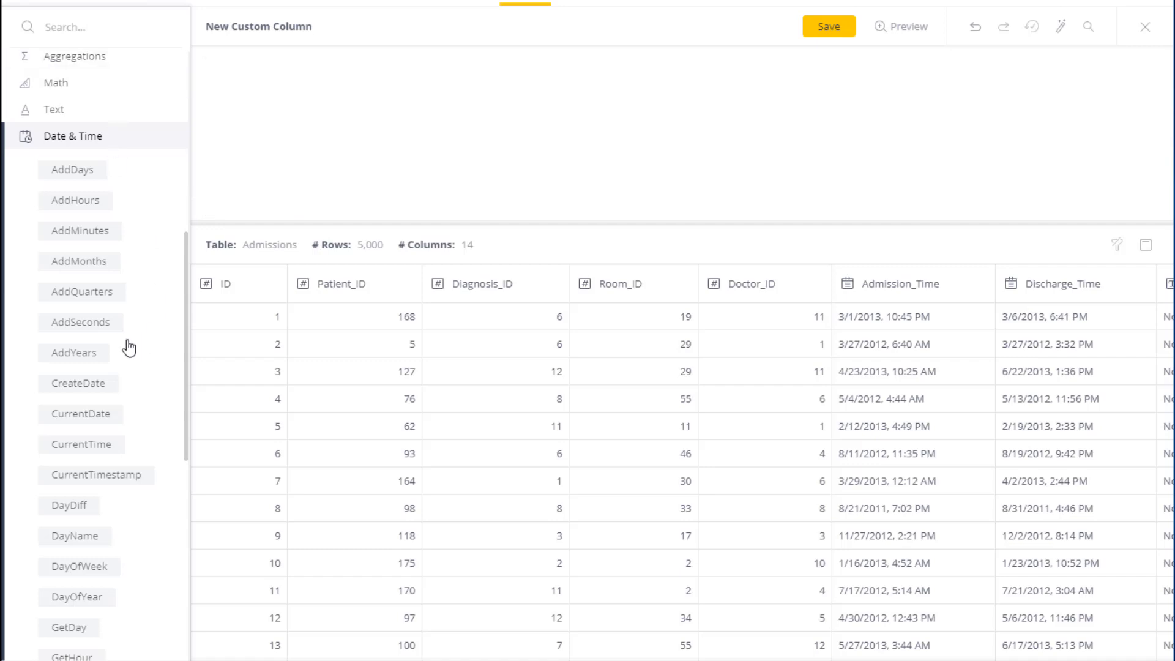
Step: Preview AddYears([Admission_Time], 1), shifting admission dates forward one year
left_click(73, 352)
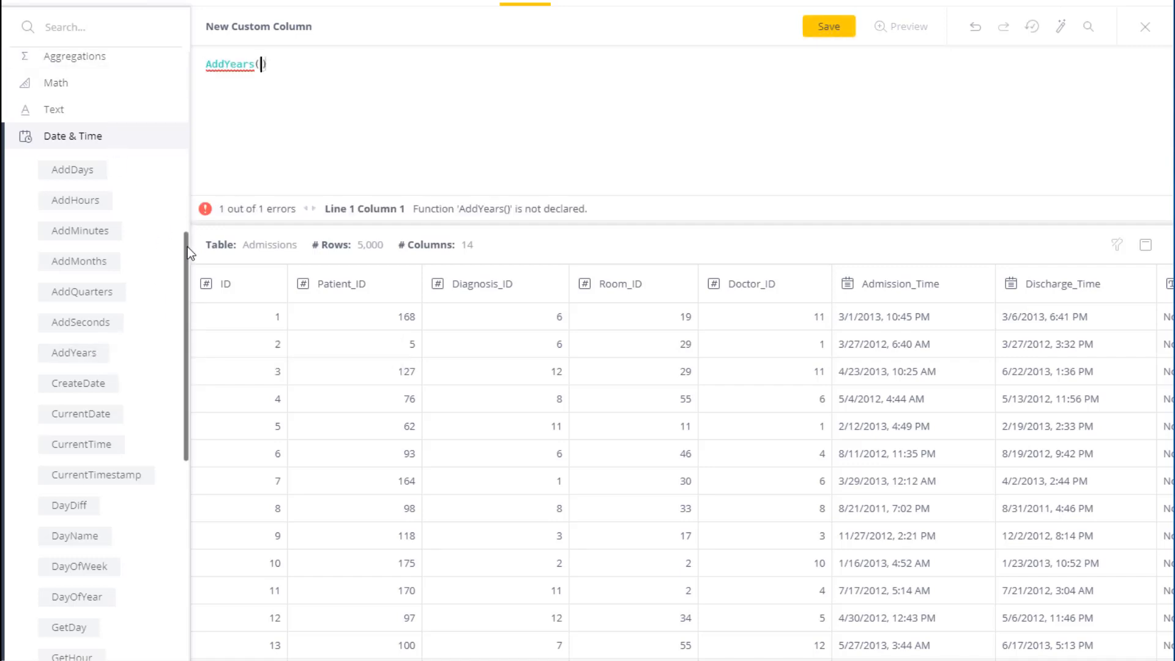
left_click(90, 125)
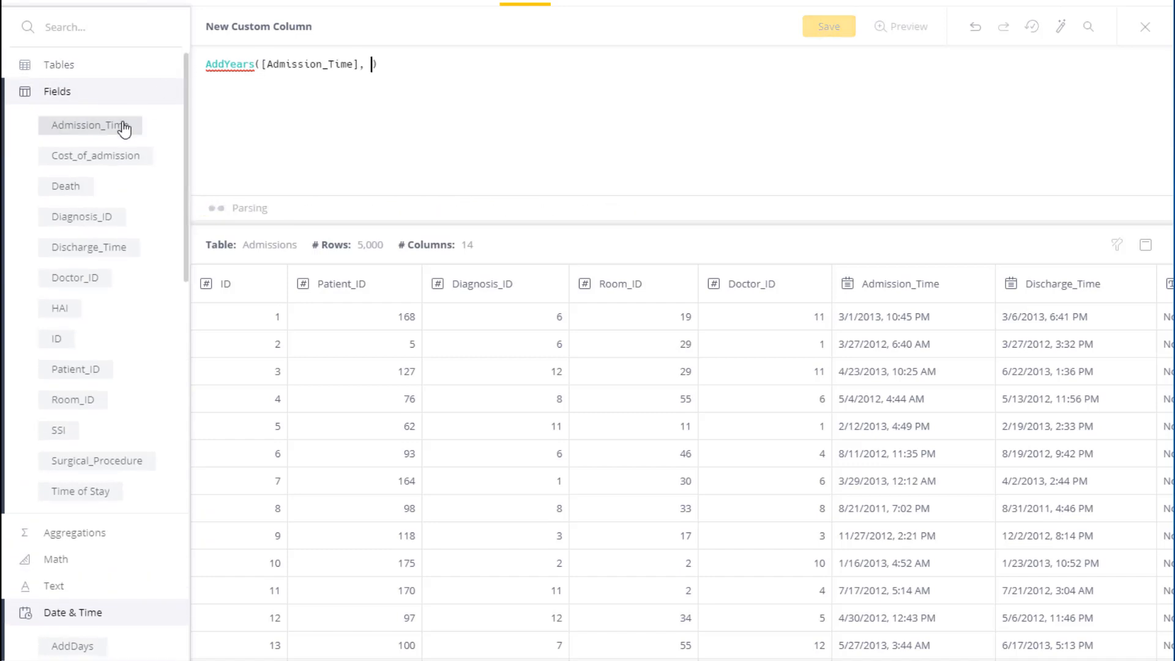
type("1")
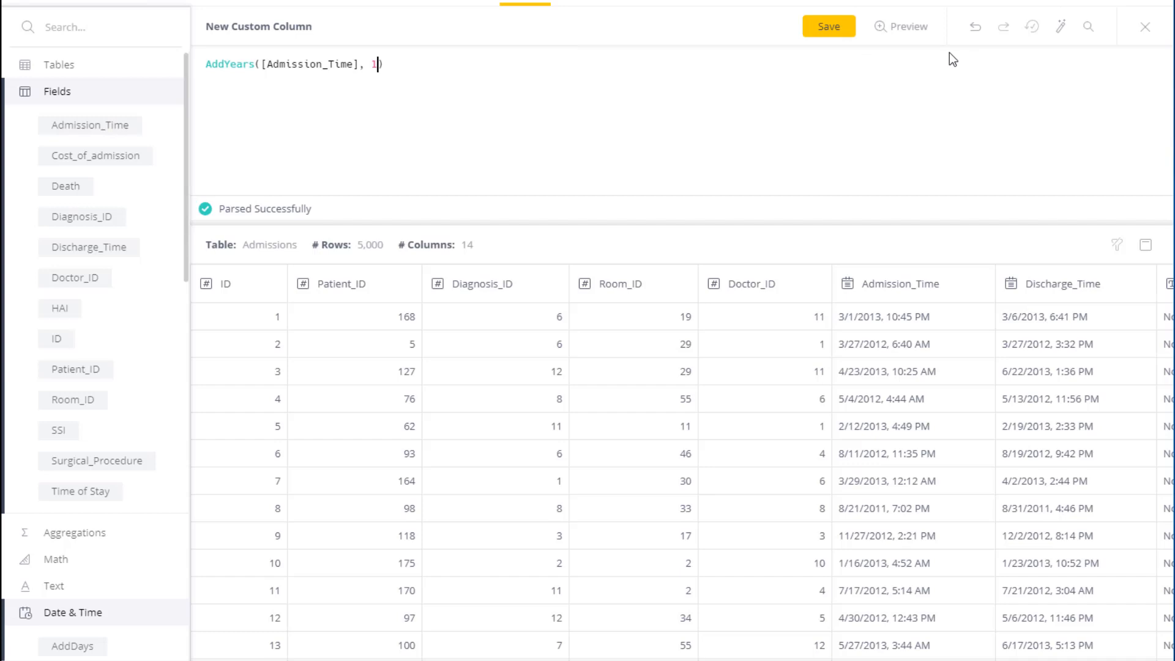
left_click(902, 27)
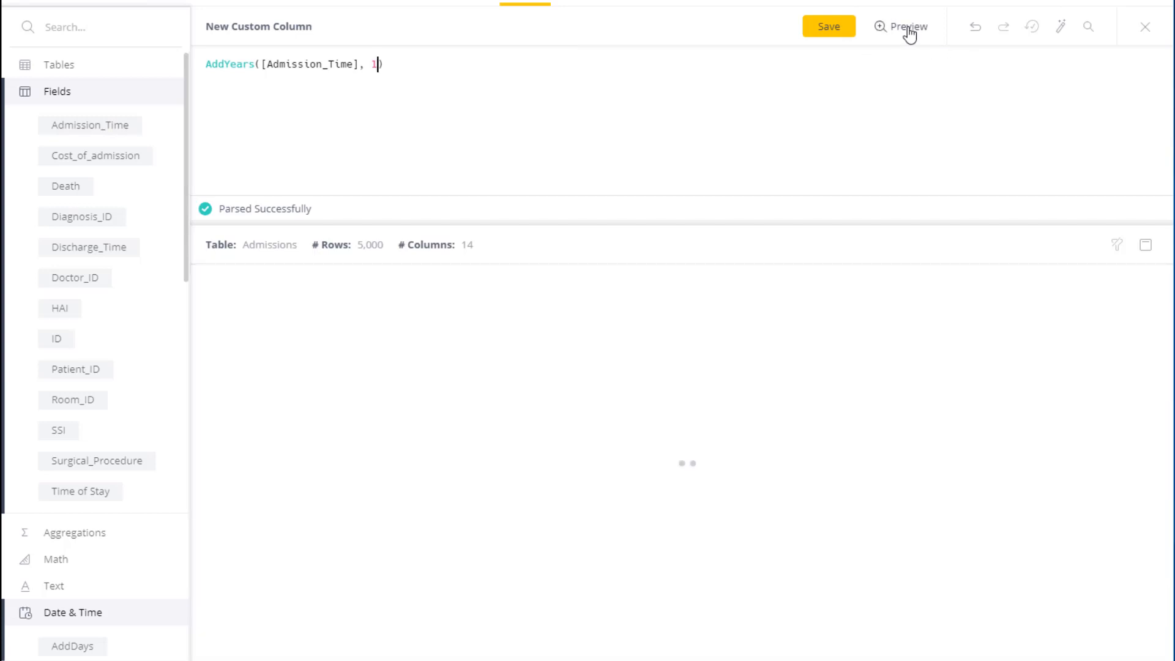
left_click(902, 26)
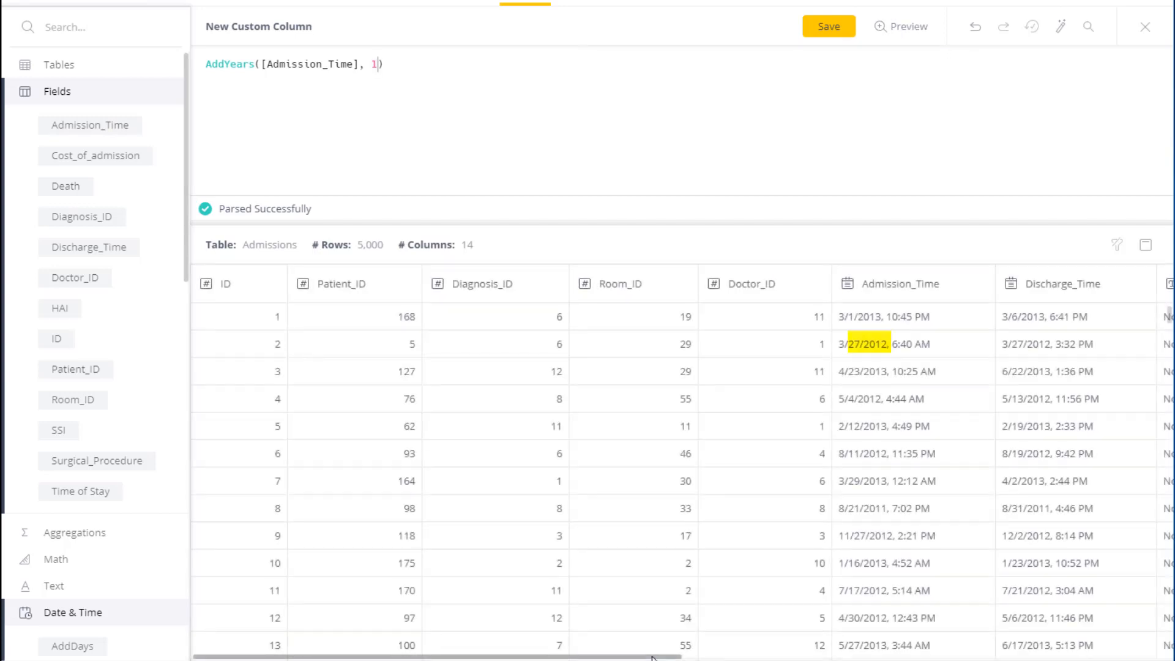
scroll("right", 3)
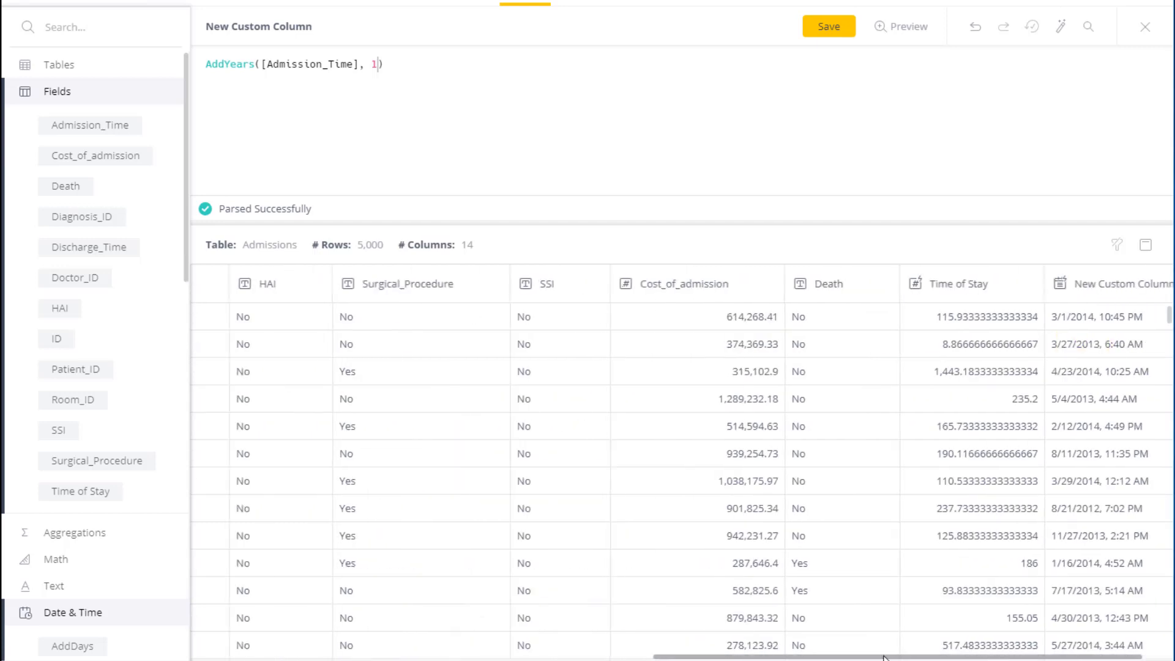
scroll("left", 3)
type("-")
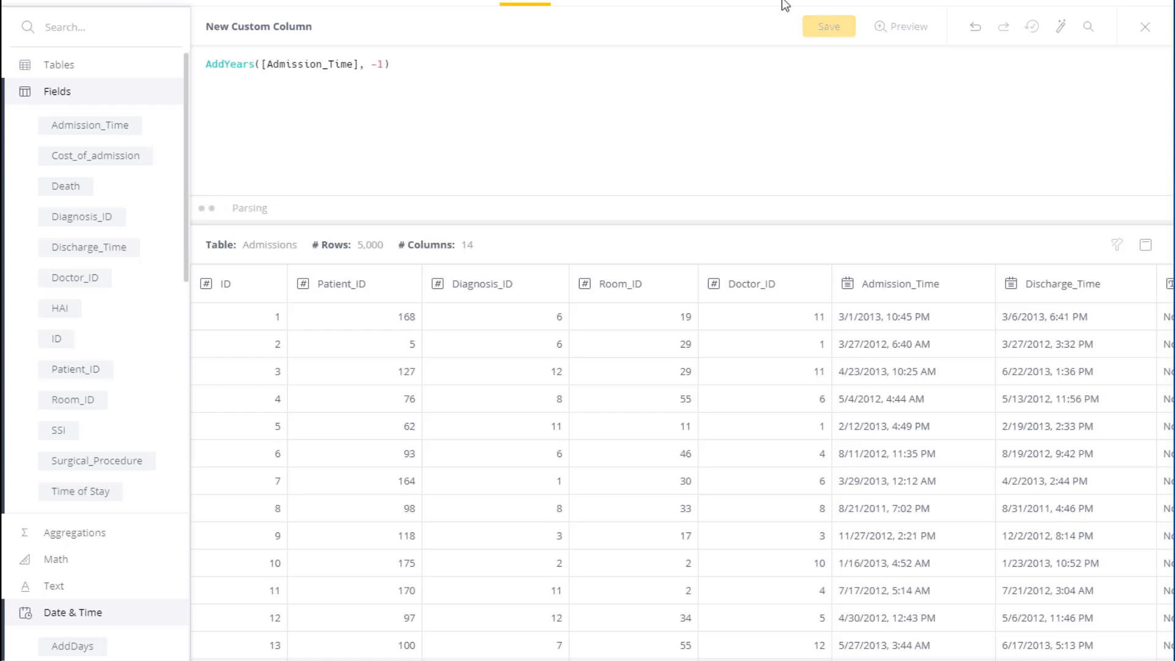
Step: Preview the AddYears formula with -1 to shift dates back one year
left_click(902, 26)
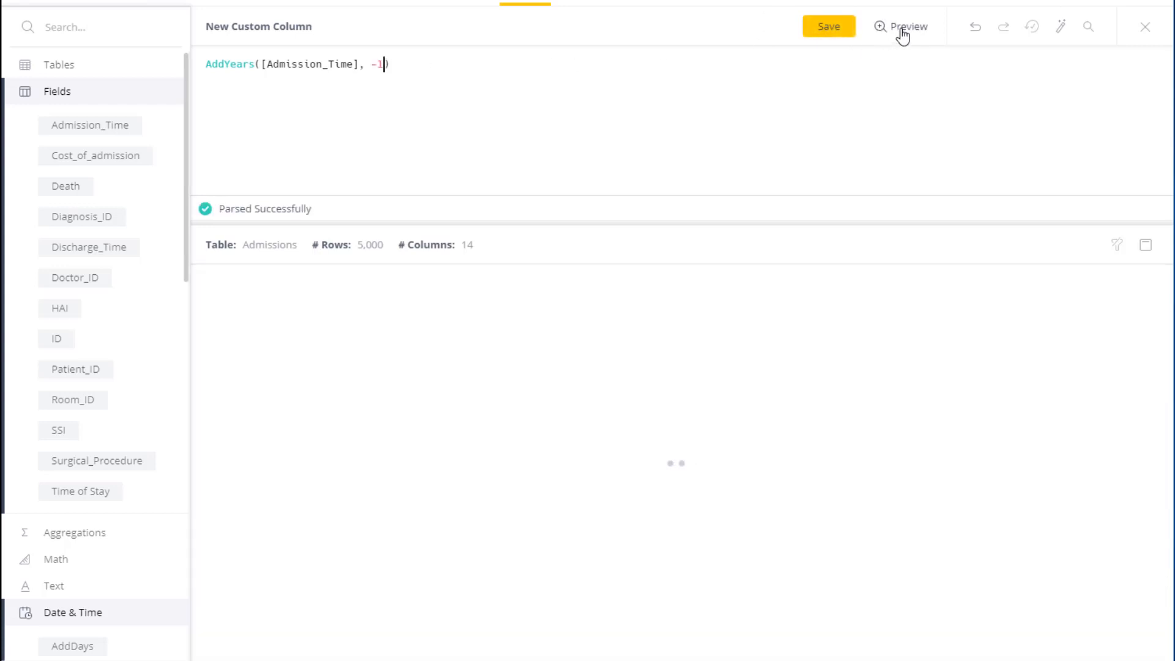
left_click(901, 26)
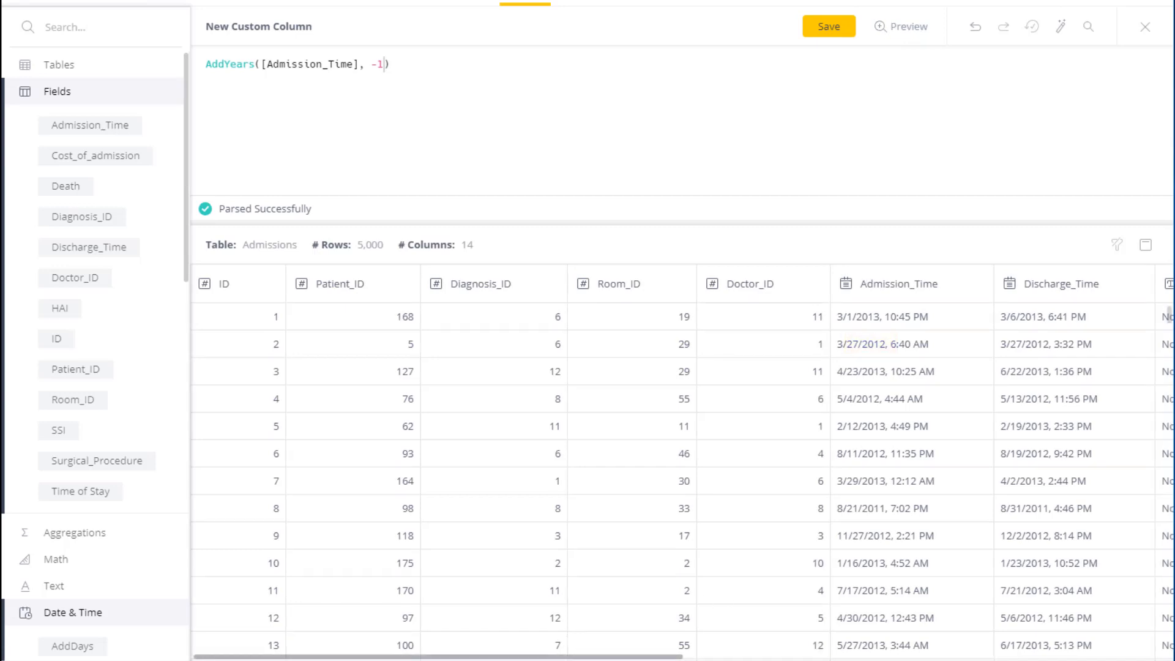
scroll("right", 3)
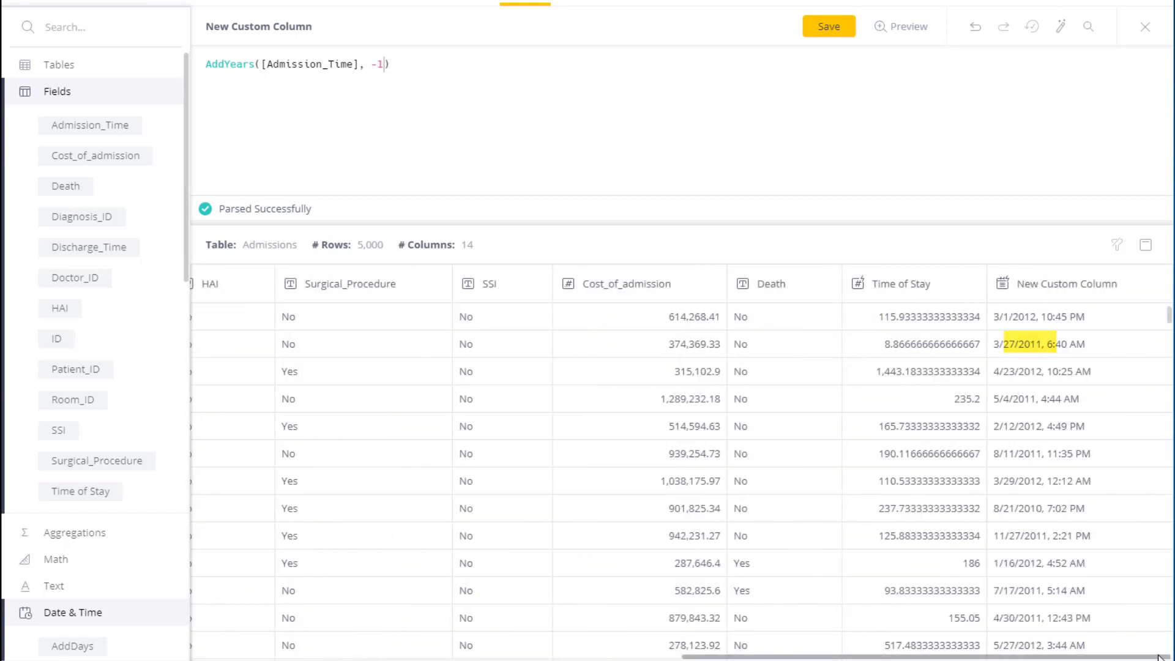
scroll("left", 3)
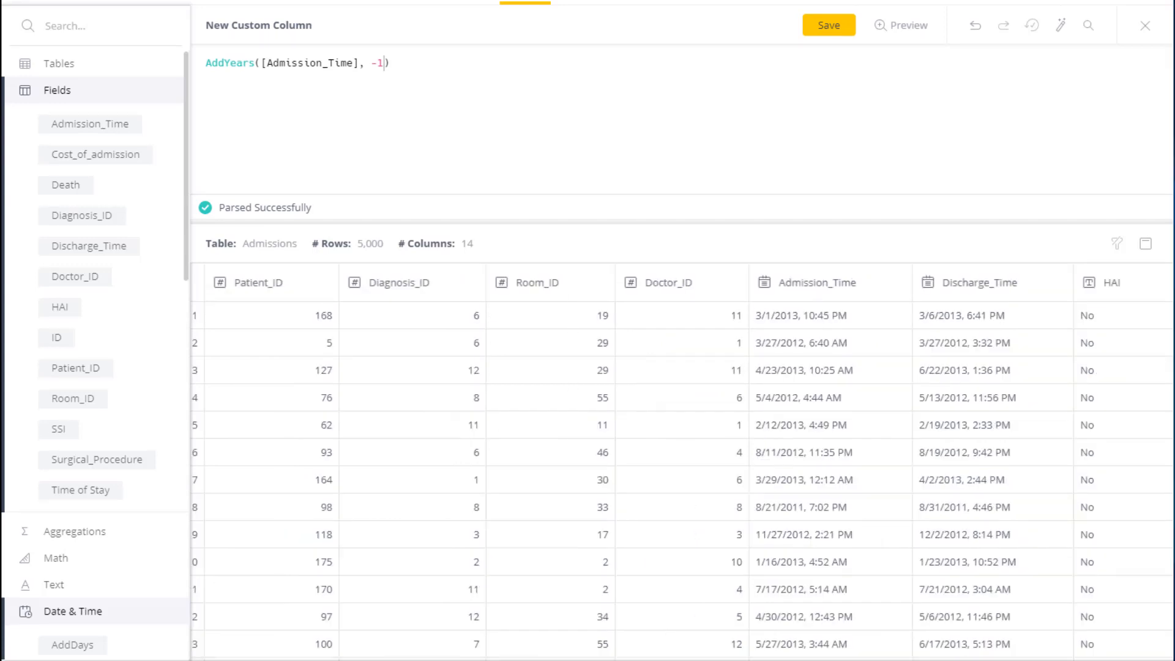
mouse_move(178, 180)
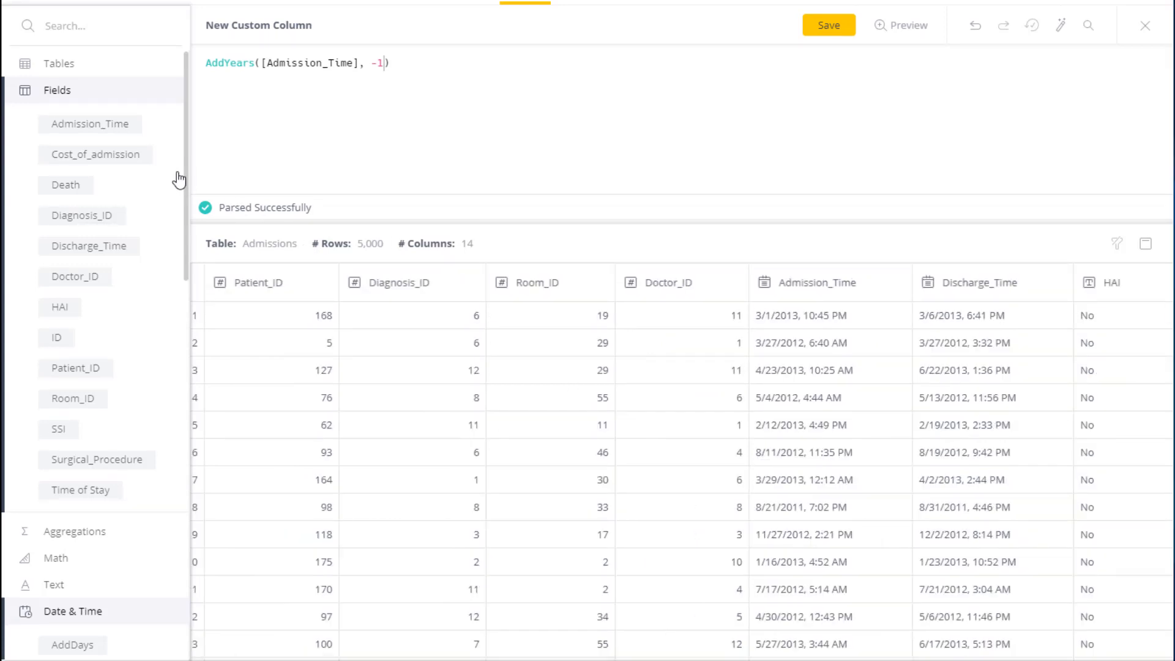
Step: Replace the formula with DayDiff between Discharge_Time and Admission_Time
scroll("down", 3)
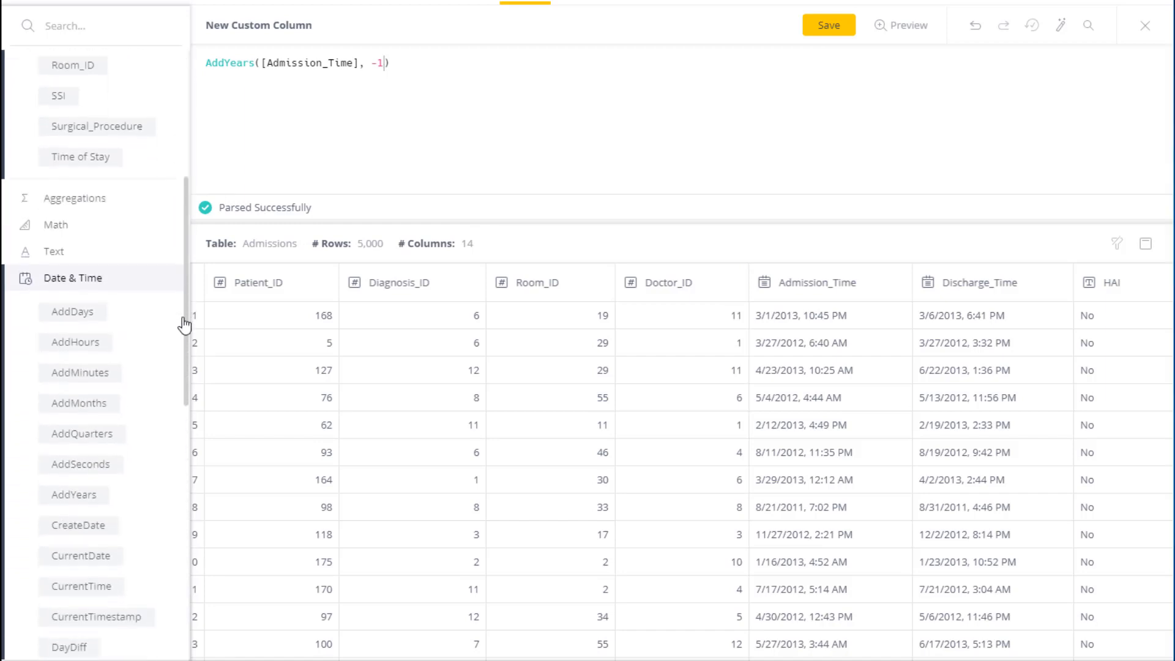
scroll("down", 3)
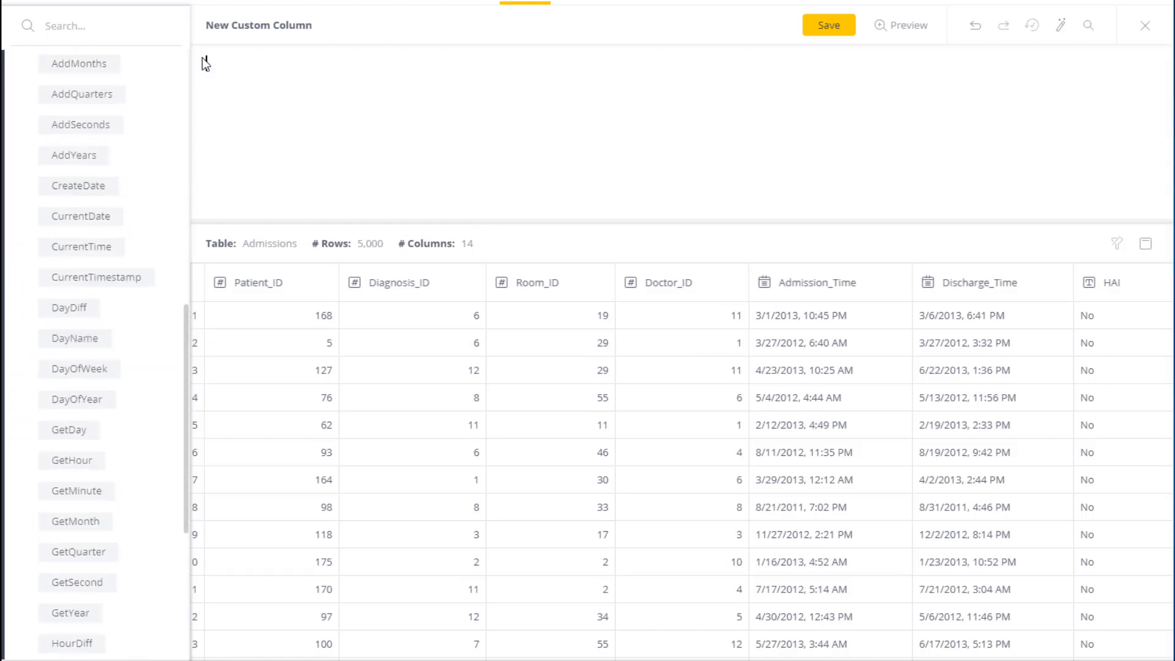
left_click(68, 307)
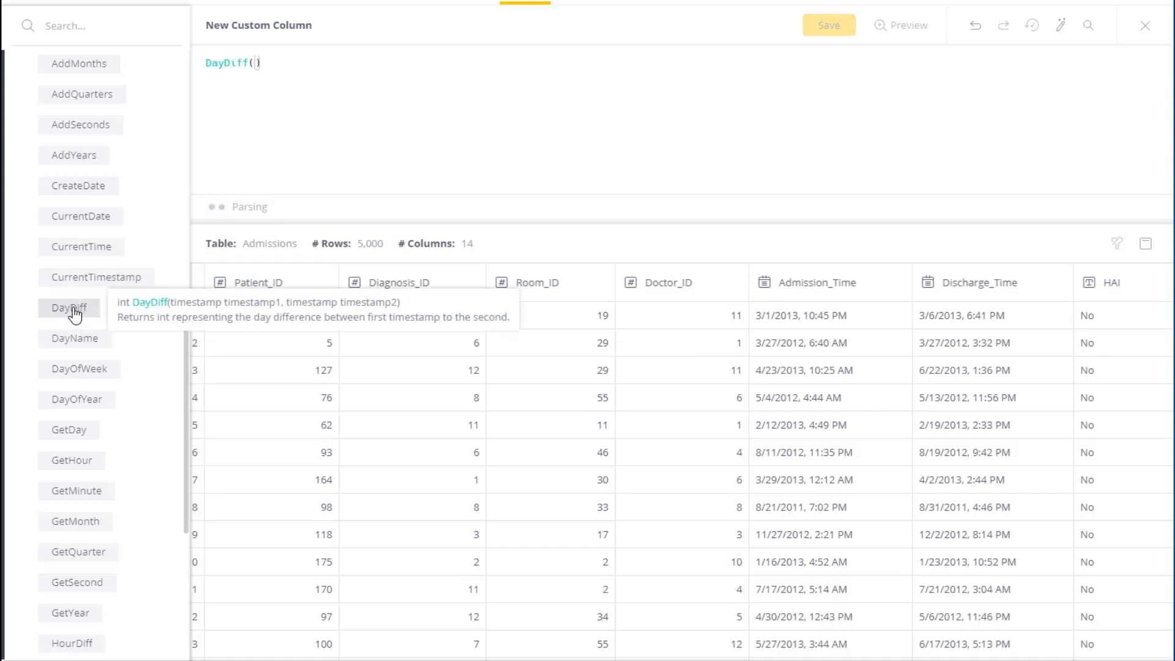
scroll("up", 3)
type("[Discharge_Time],[Admission_Time]")
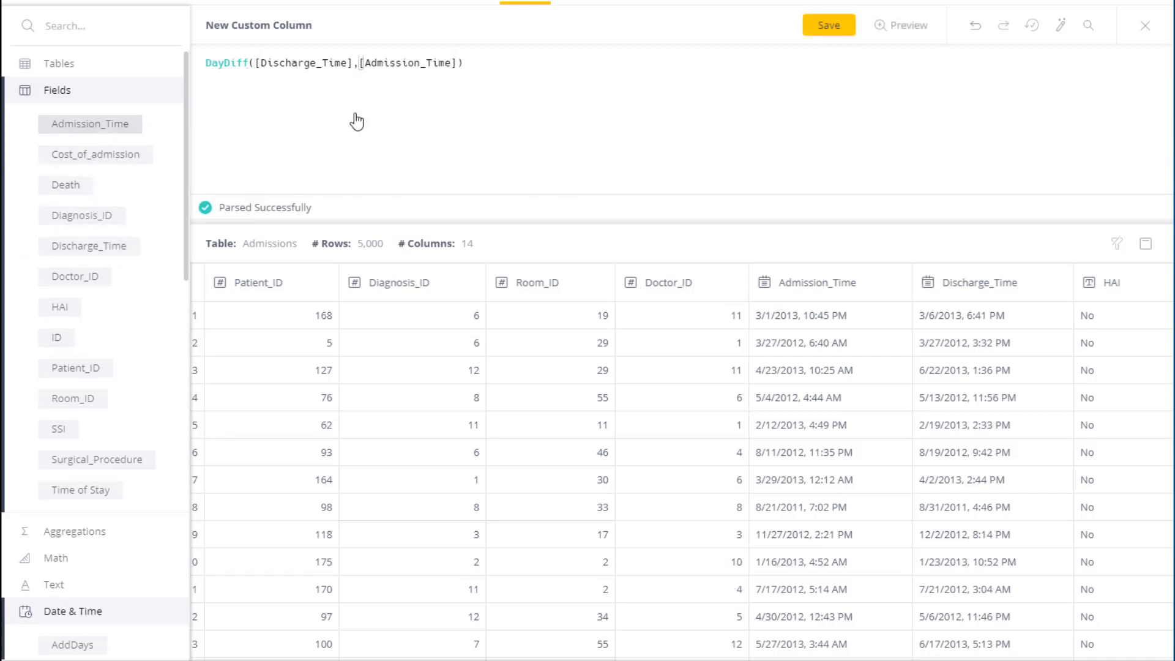
Step: Preview the DayDiff stay lengths, such as 5, 0 and 60, against the date columns
left_click(903, 25)
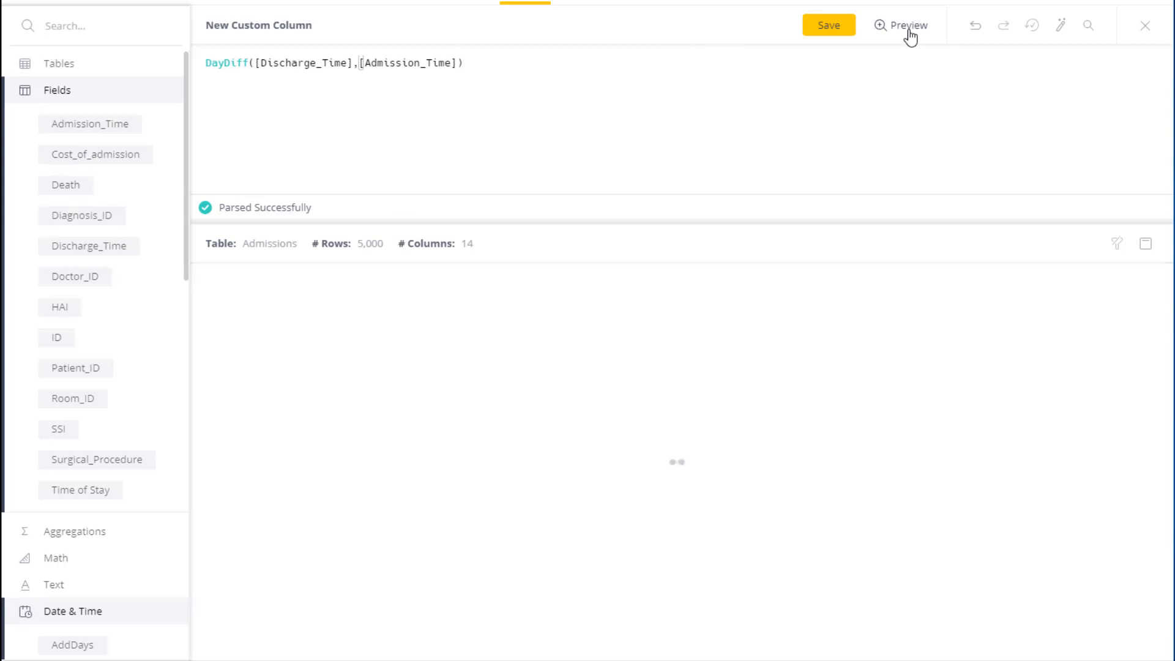
left_click(907, 25)
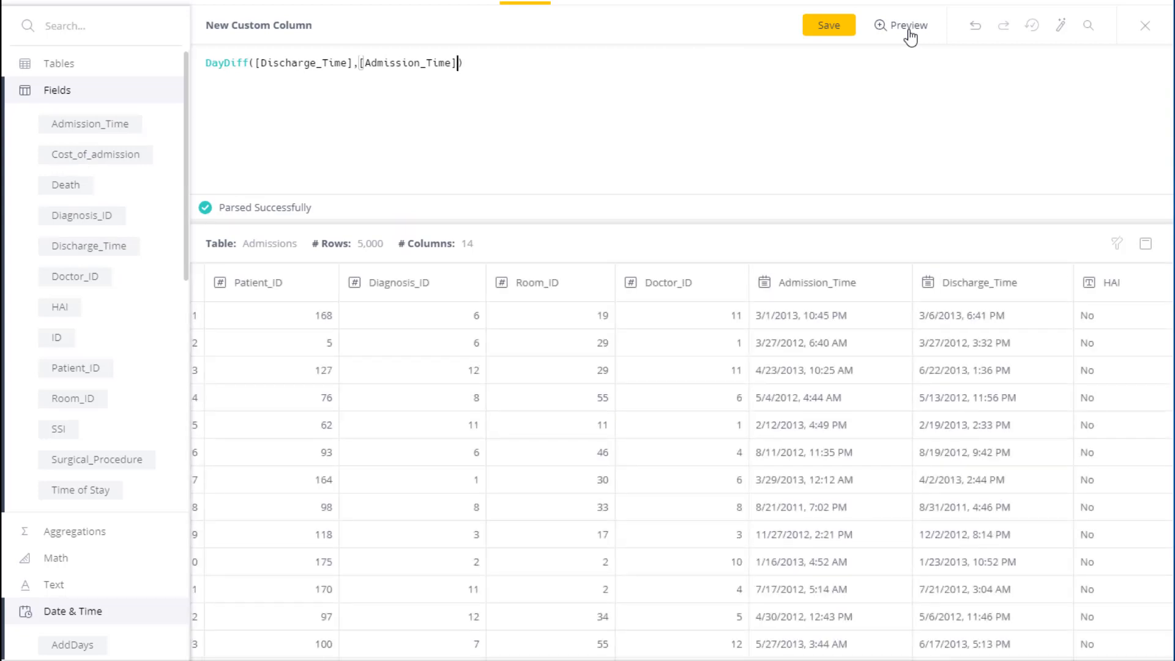
scroll("right", 3)
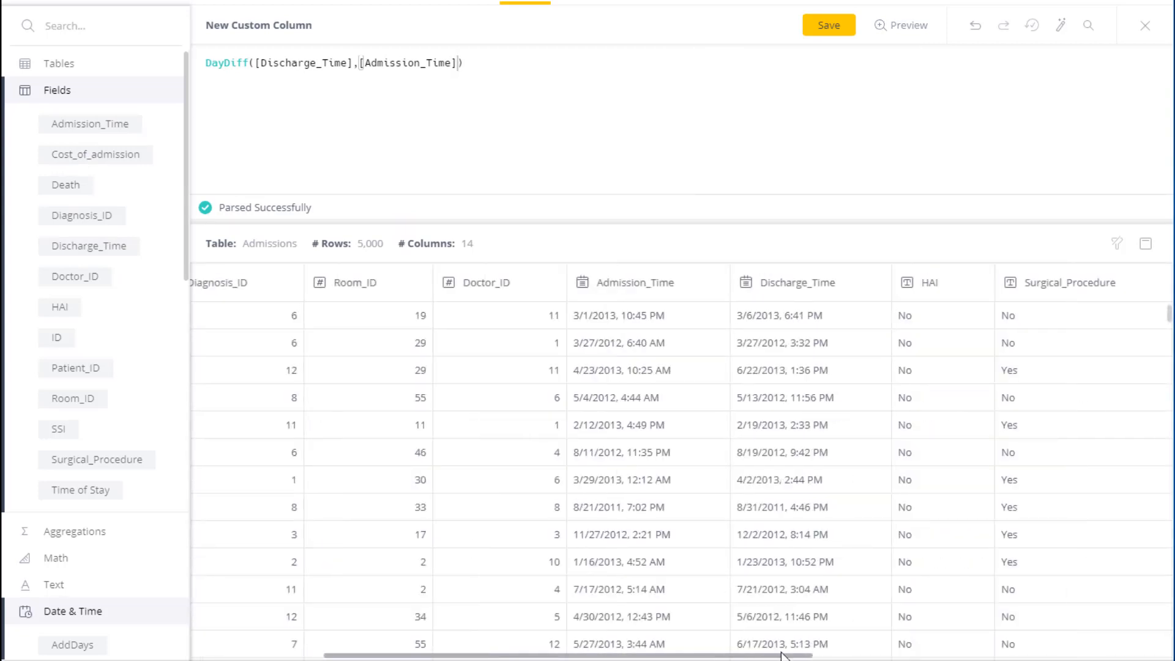
scroll("right", 3)
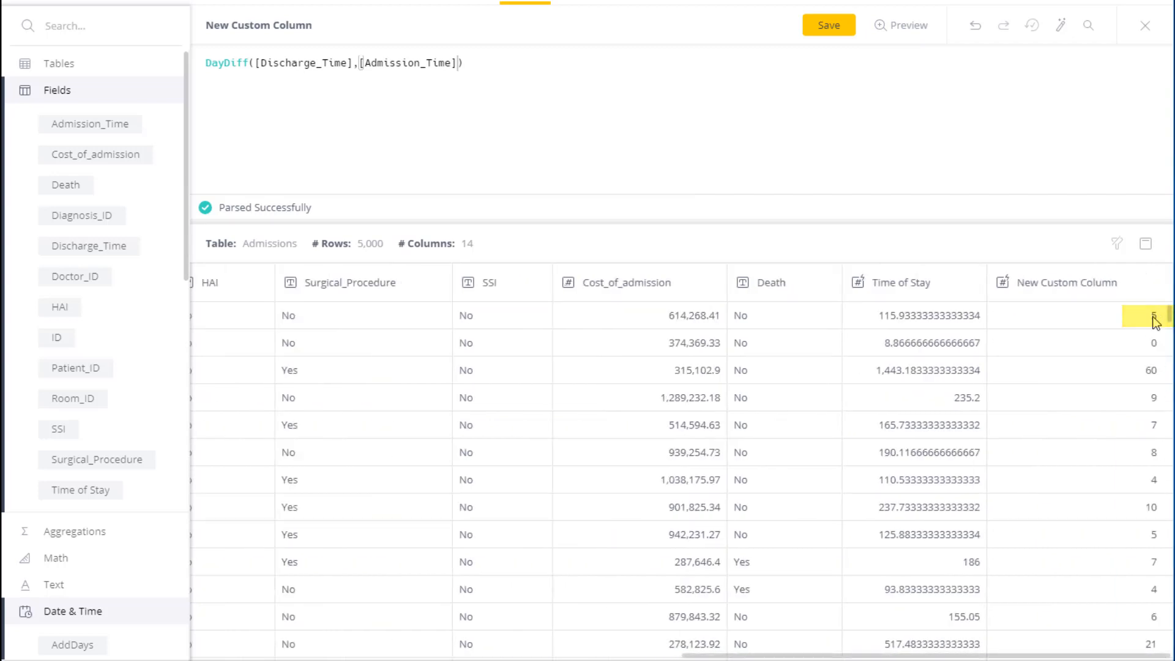
mouse_move(1151, 380)
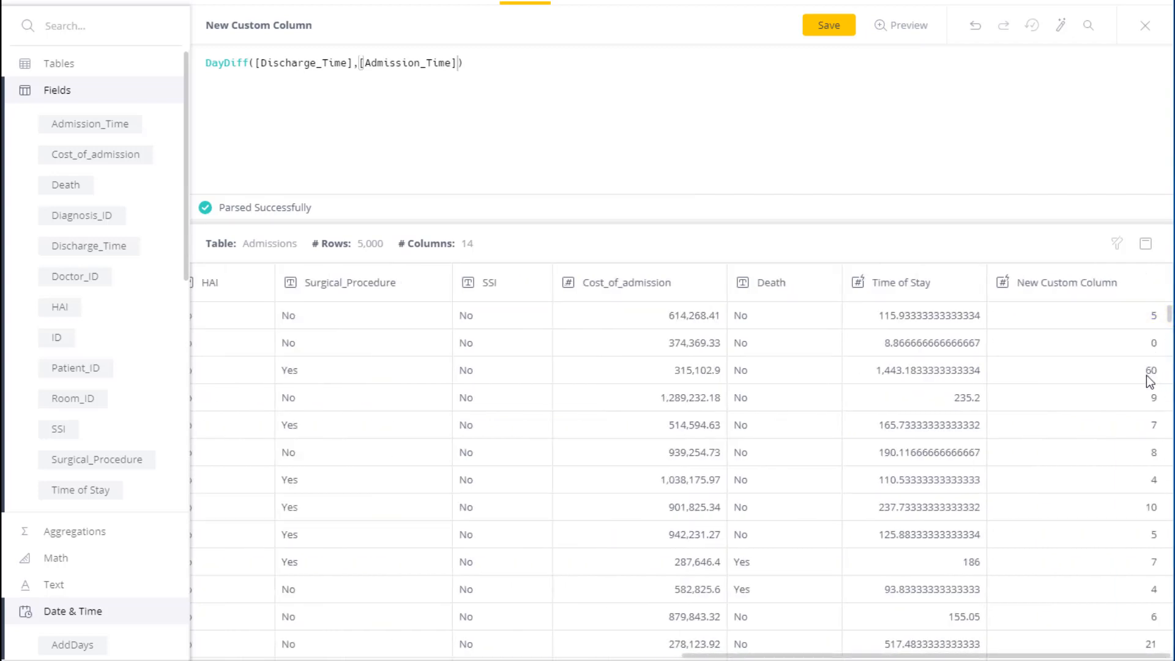
scroll("left", 3)
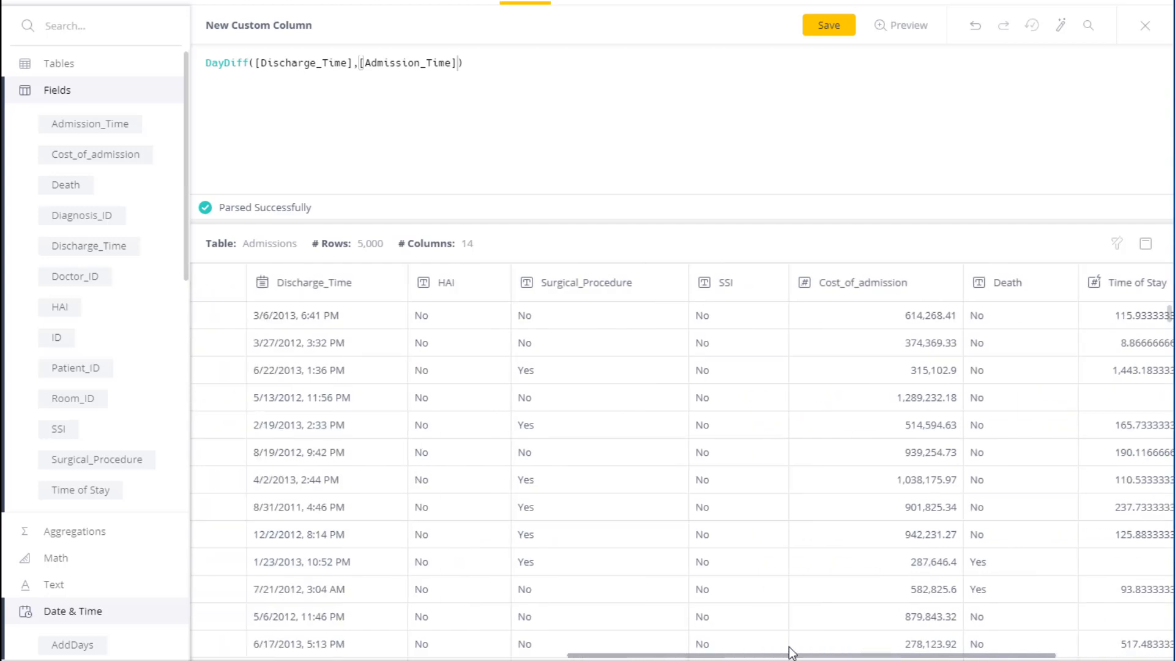
scroll("left", 3)
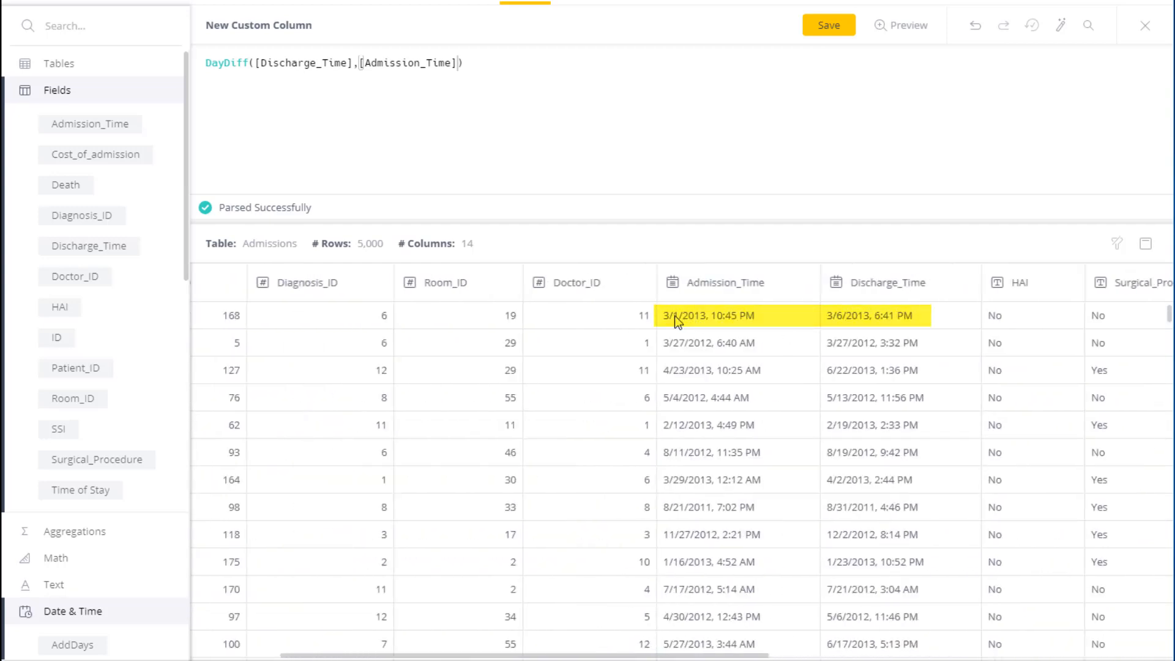
mouse_move(838, 328)
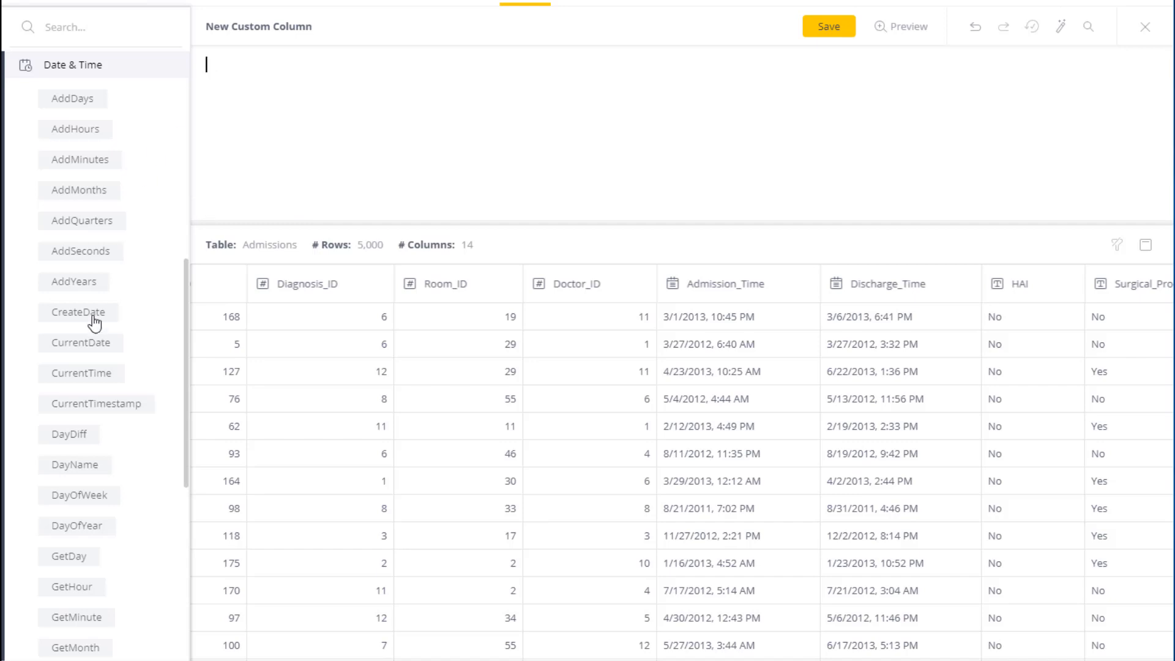
Step: Set the formula to CreateDate(2019,12,12) and preview 12/12/2019 in every row
left_click(77, 311)
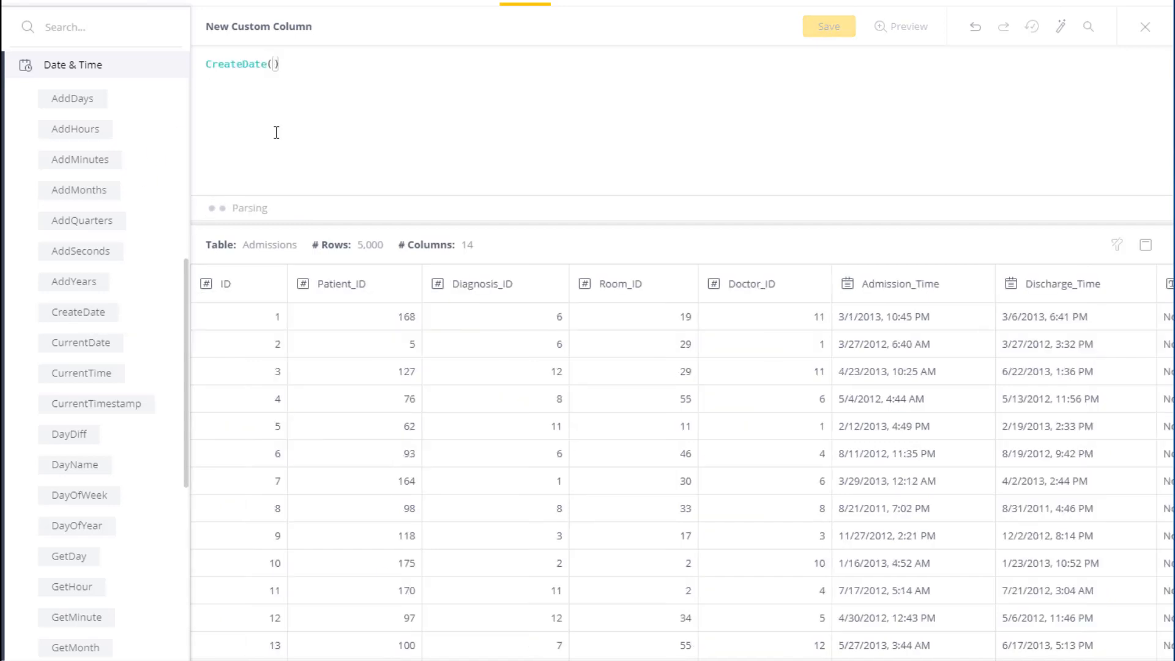
type("2019,")
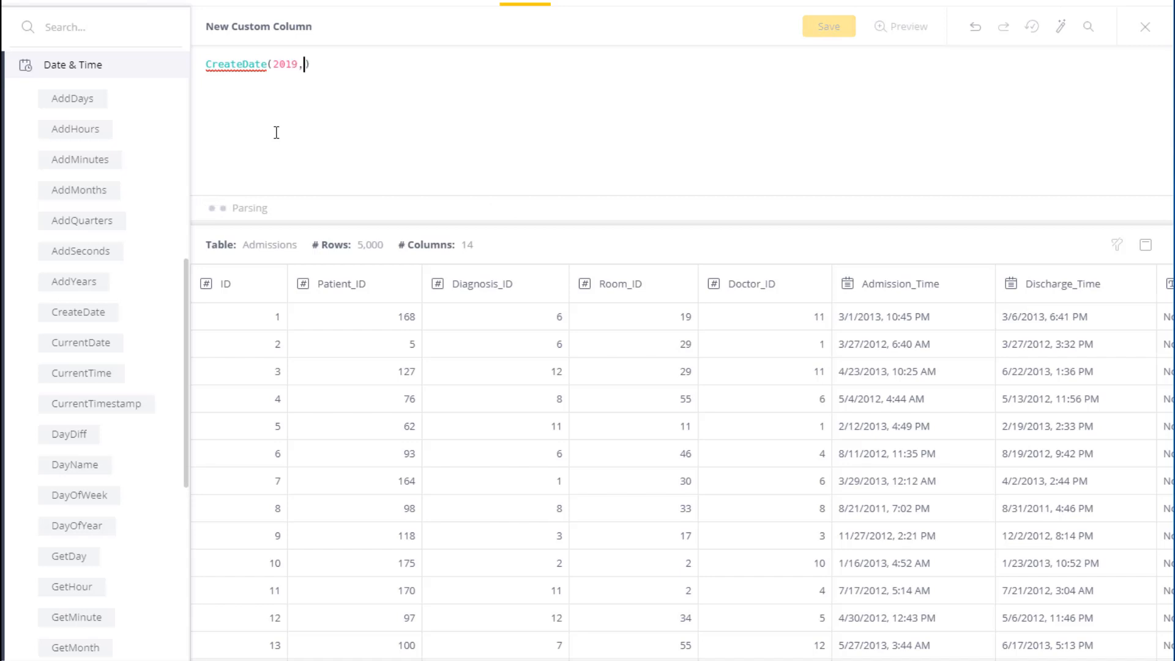
type("12,12")
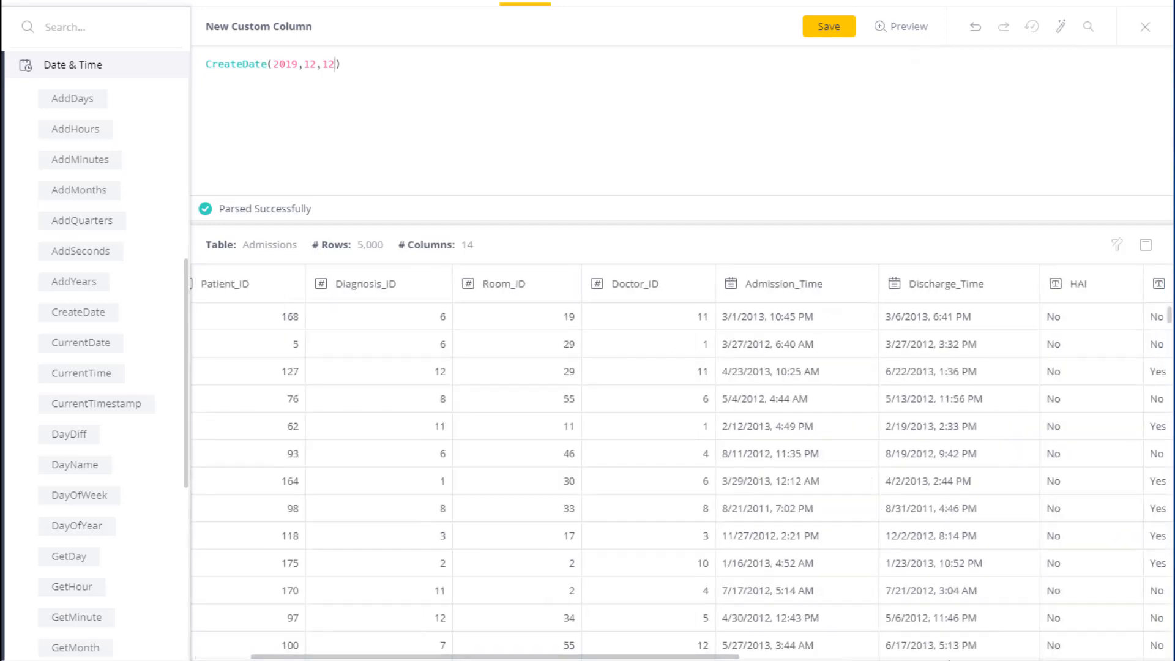
scroll("right", 3)
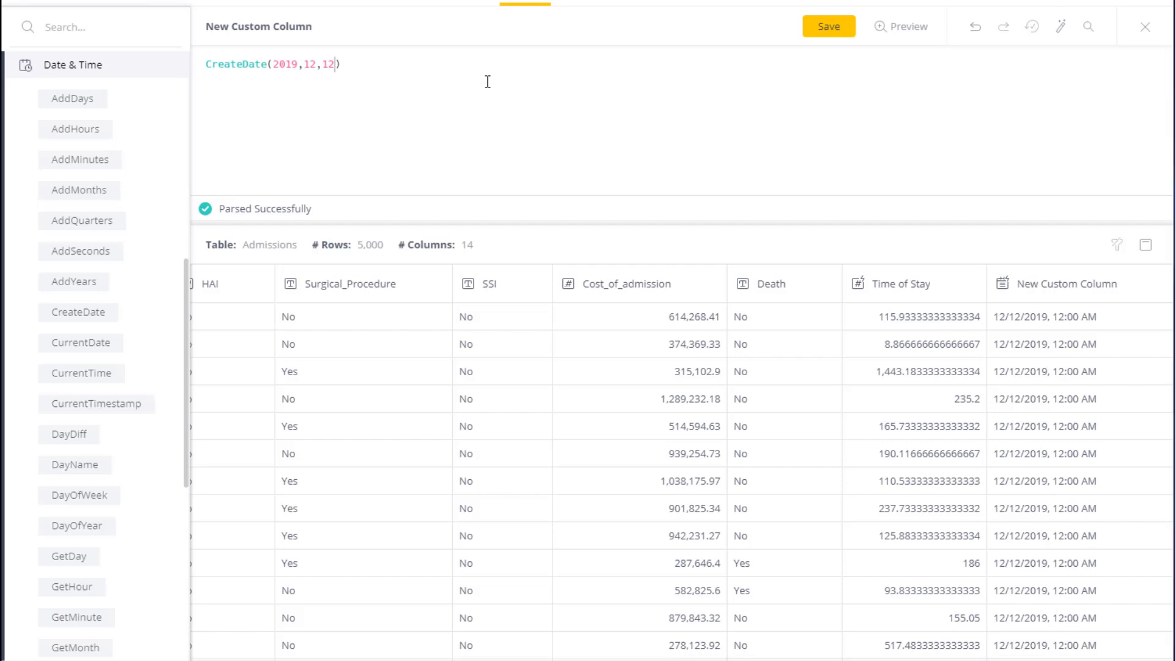
Step: Replace the year 2019 with getyear([Admission_Time]) and preview the per-year 12/12 dates
double_click(283, 64)
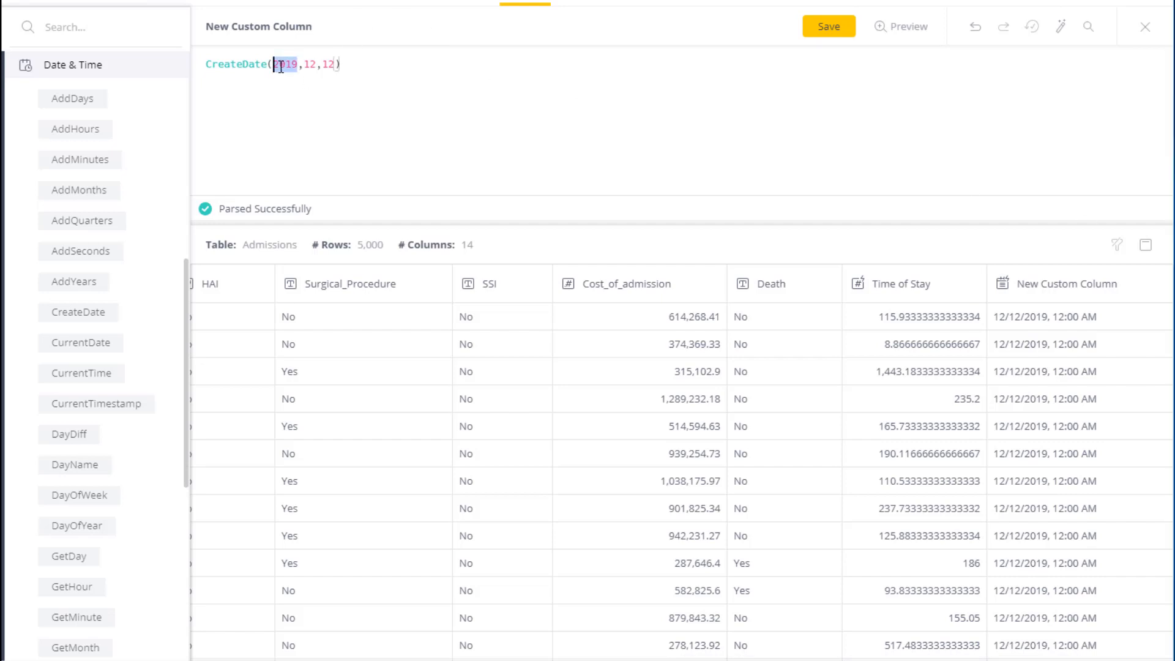
type("getyear")
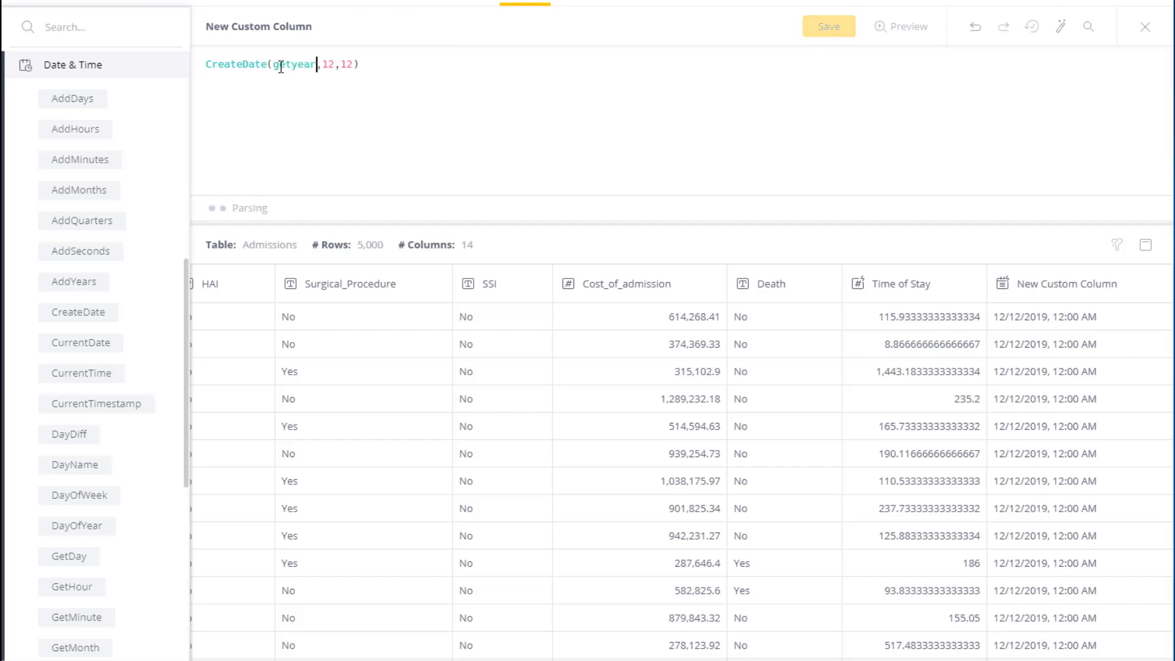
type("()")
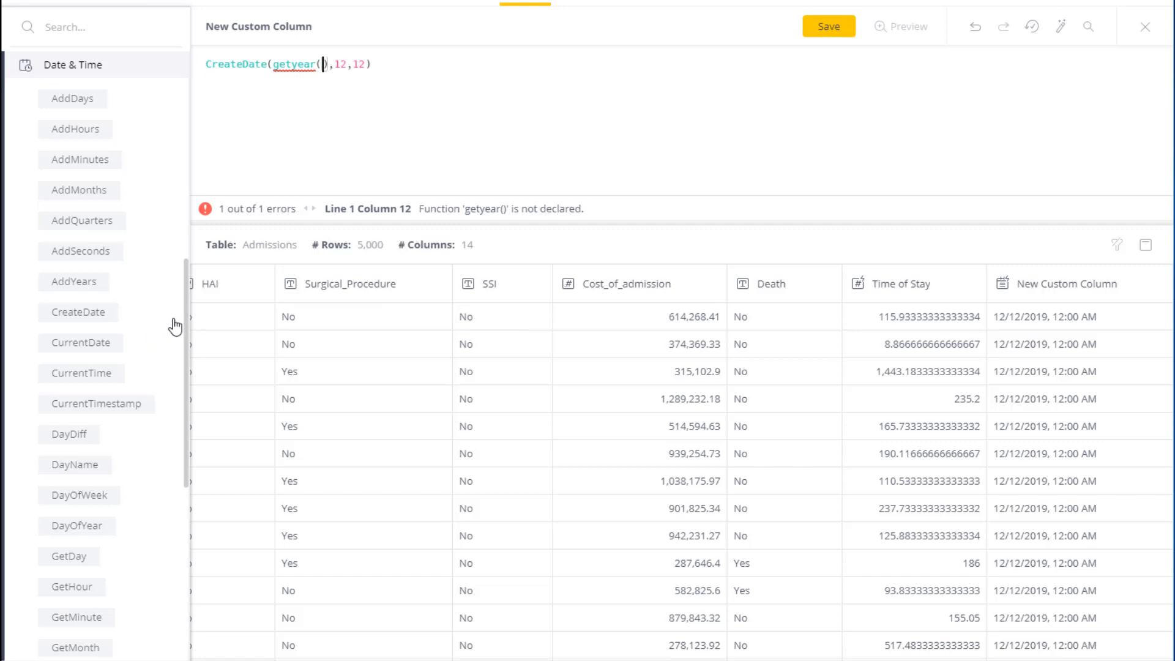
left_click(56, 91)
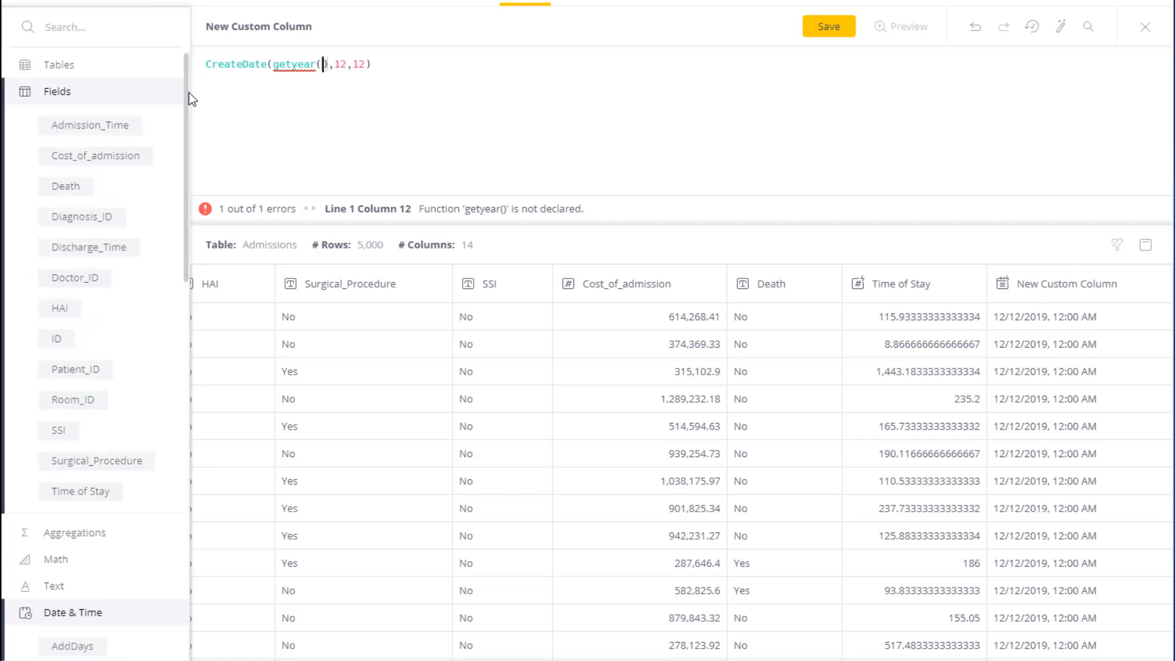
left_click(90, 125)
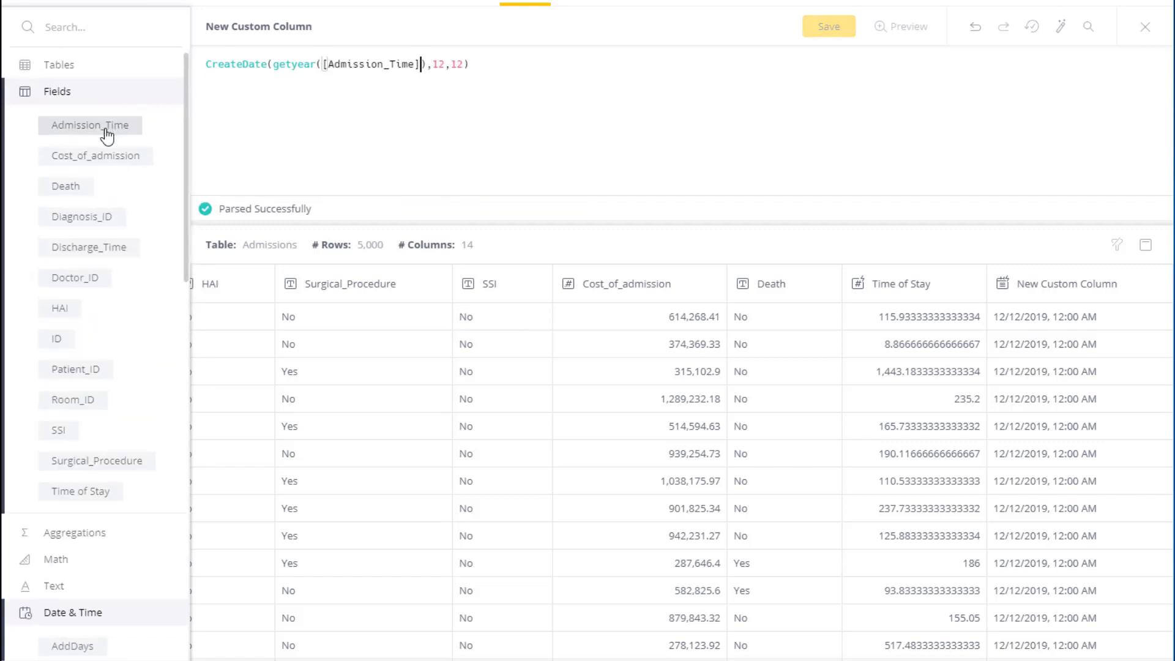
mouse_move(909, 27)
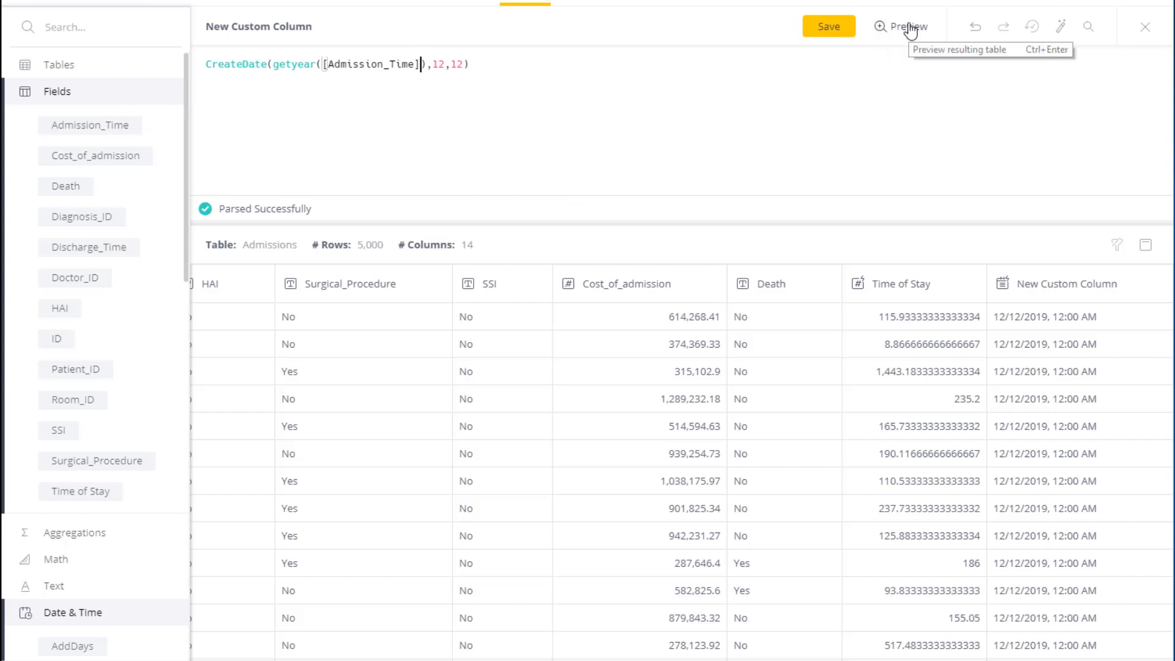
left_click(901, 26)
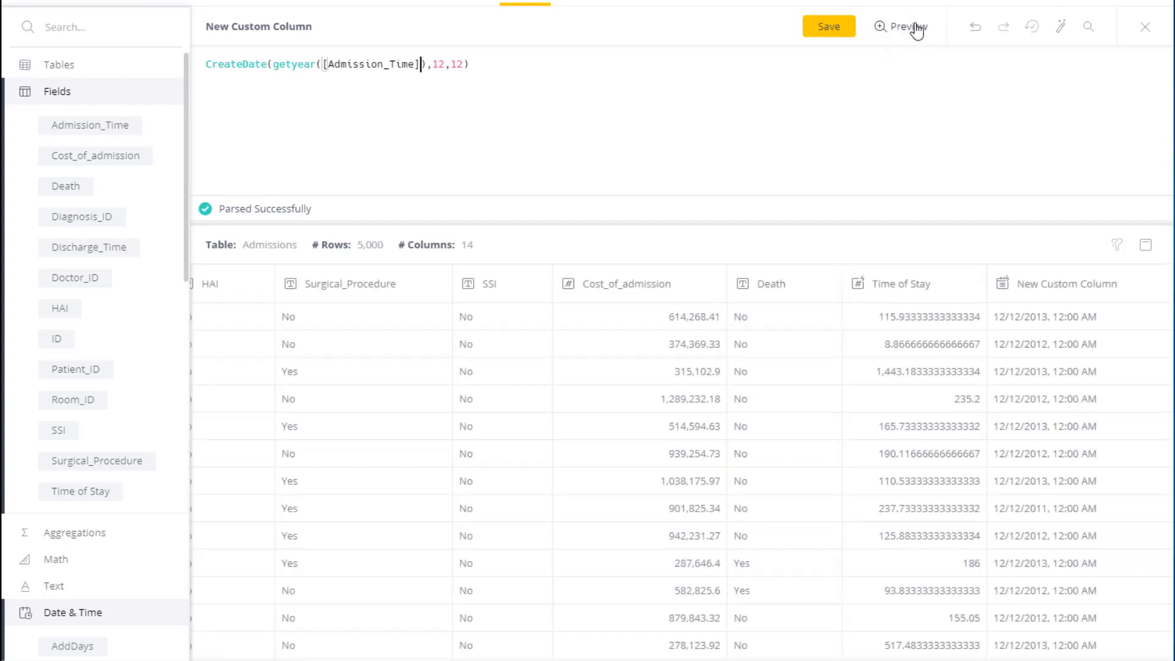